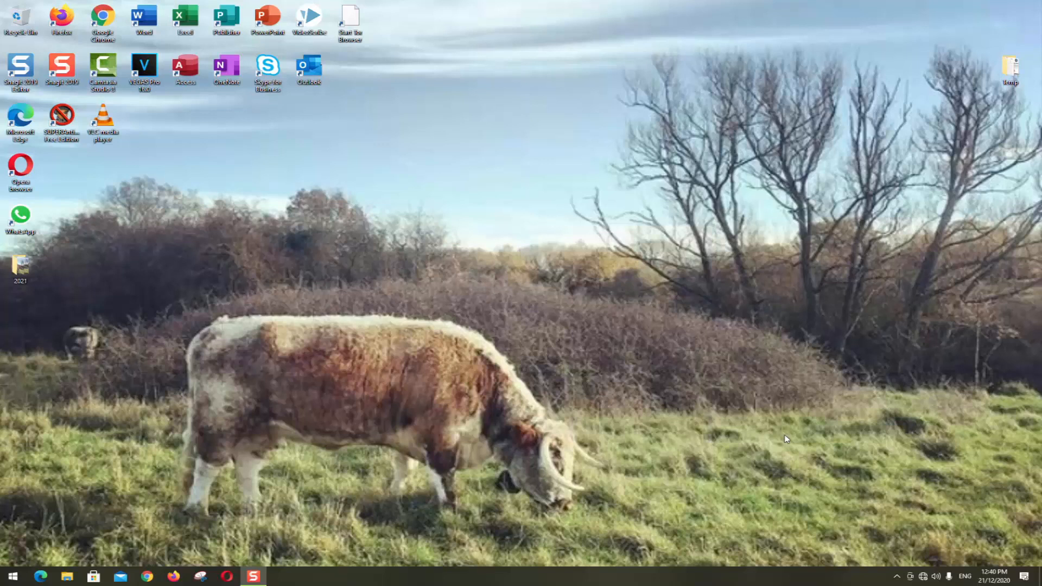
{"action": "mouse_move", "coordinate": [930, 578]}
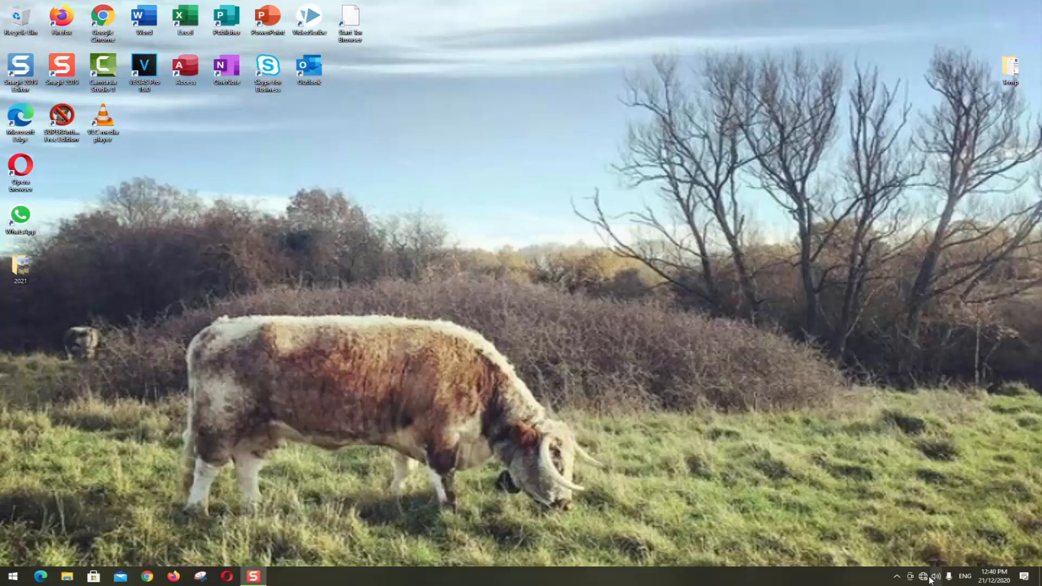
Glance at the Wi-Fi list, open Control Panel, try Small icons, then return to Category view.
{"action": "left_click", "coordinate": [923, 576]}
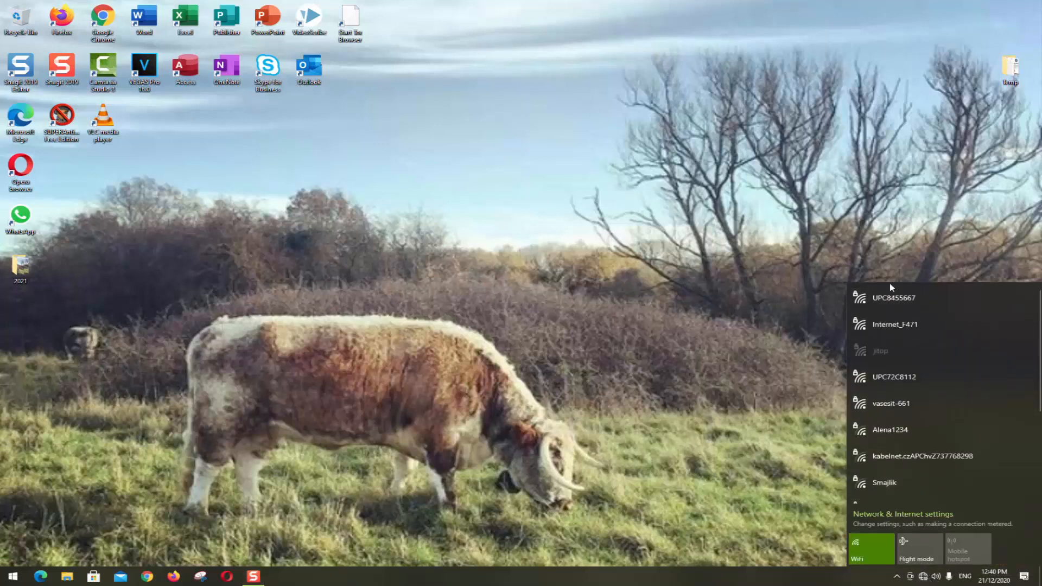
{"action": "left_click", "coordinate": [893, 298]}
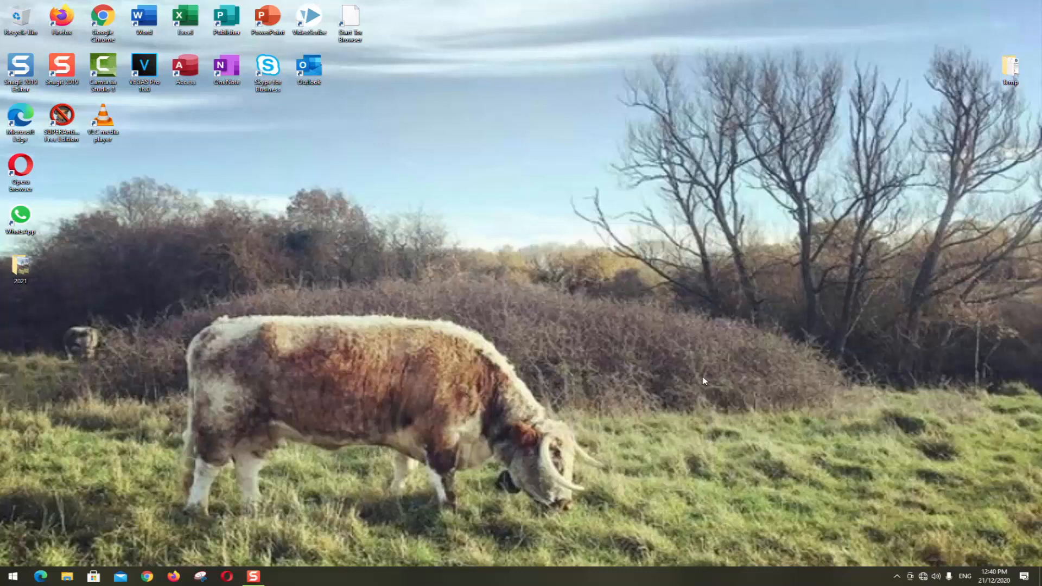
{"action": "mouse_move", "coordinate": [986, 514]}
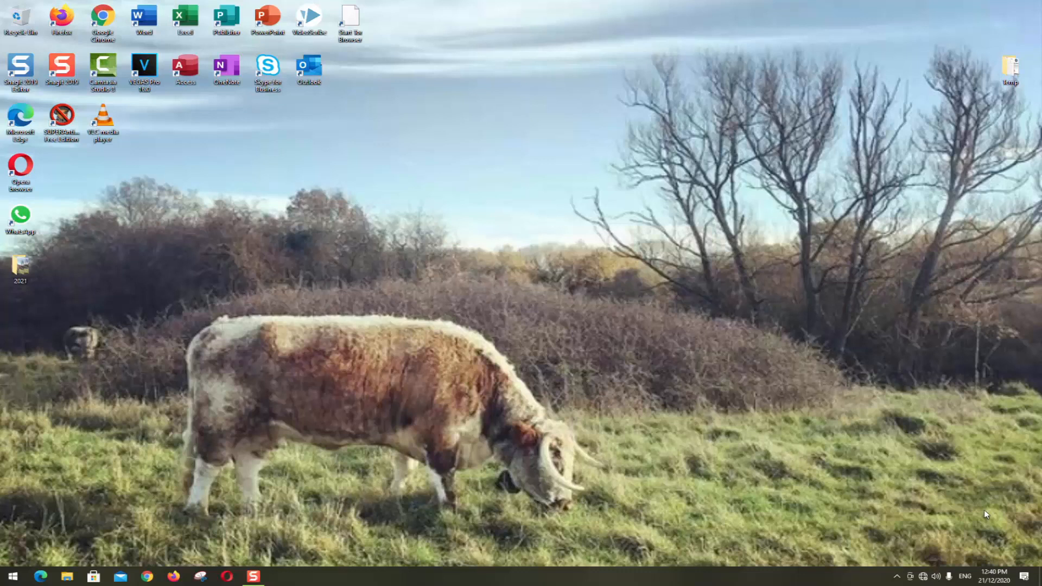
{"action": "mouse_move", "coordinate": [923, 577]}
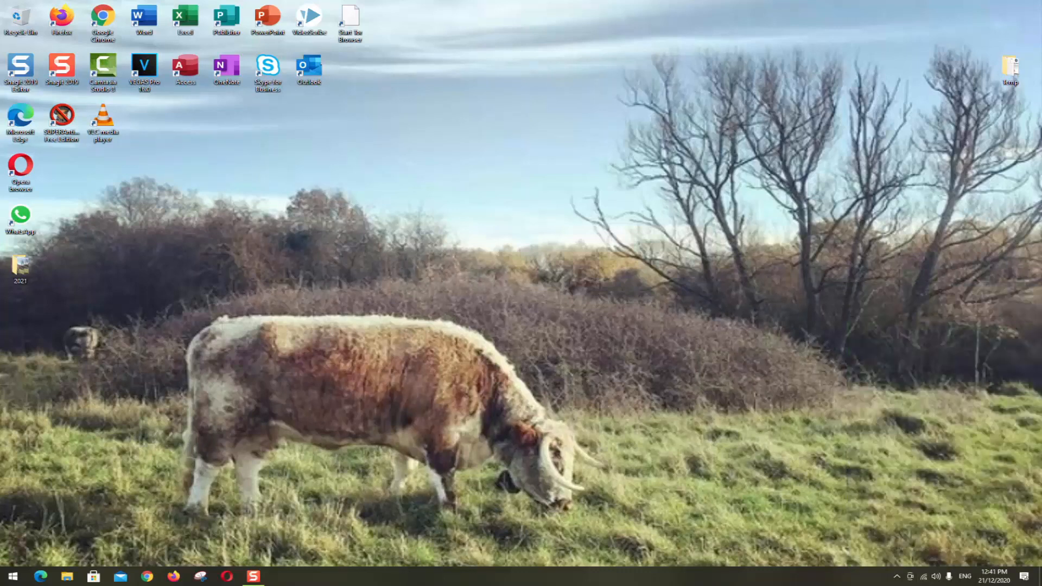
{"action": "mouse_move", "coordinate": [12, 576]}
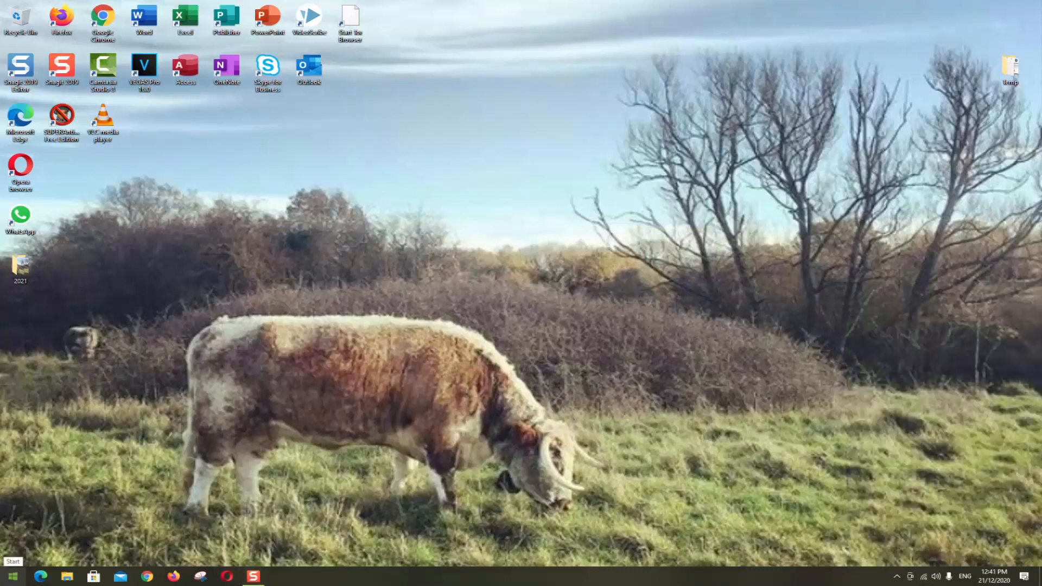
{"action": "left_click", "coordinate": [11, 576]}
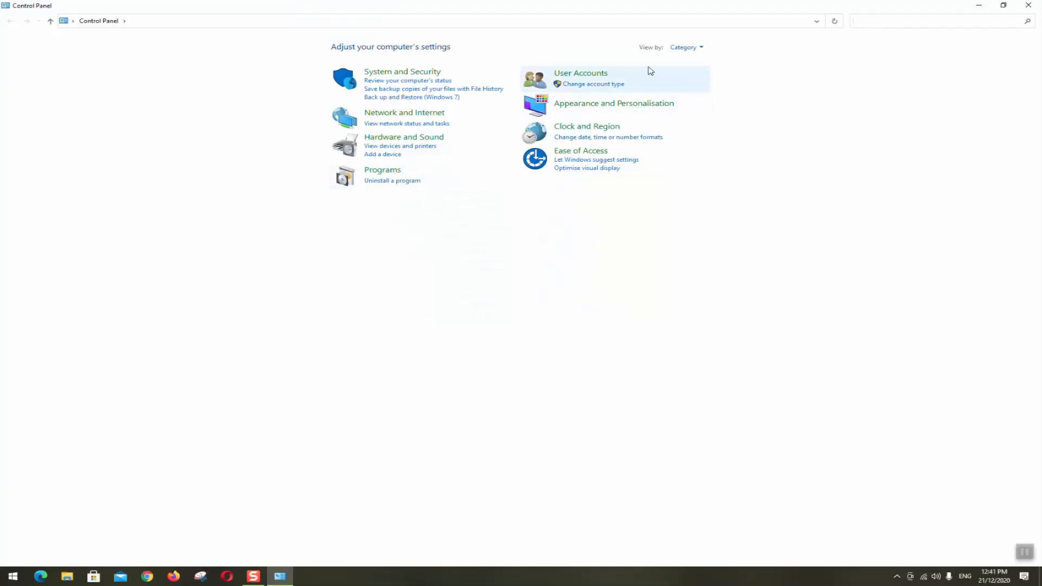
{"action": "mouse_move", "coordinate": [499, 131]}
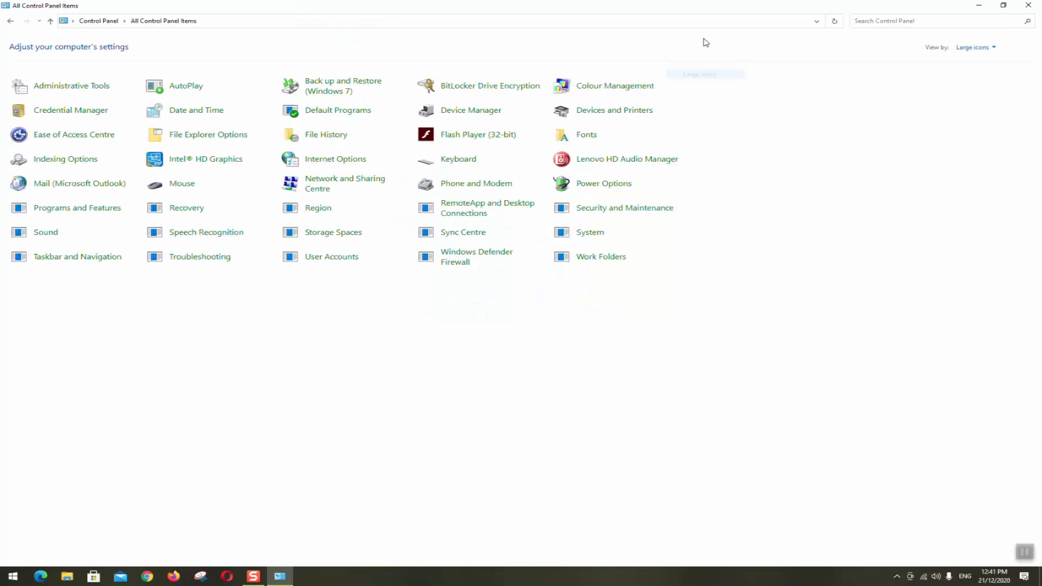
{"action": "left_click", "coordinate": [973, 47]}
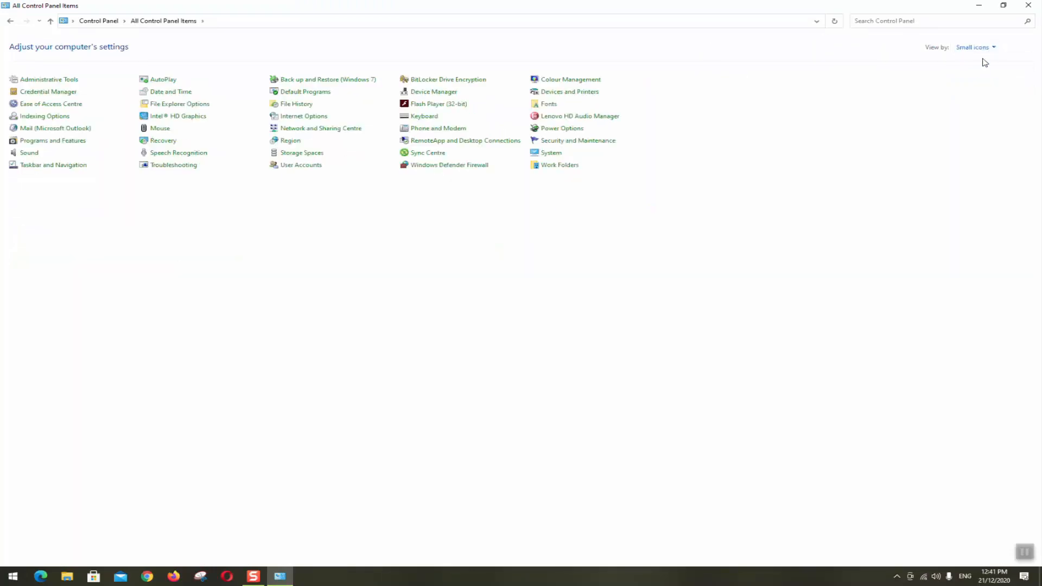
{"action": "mouse_move", "coordinate": [990, 50]}
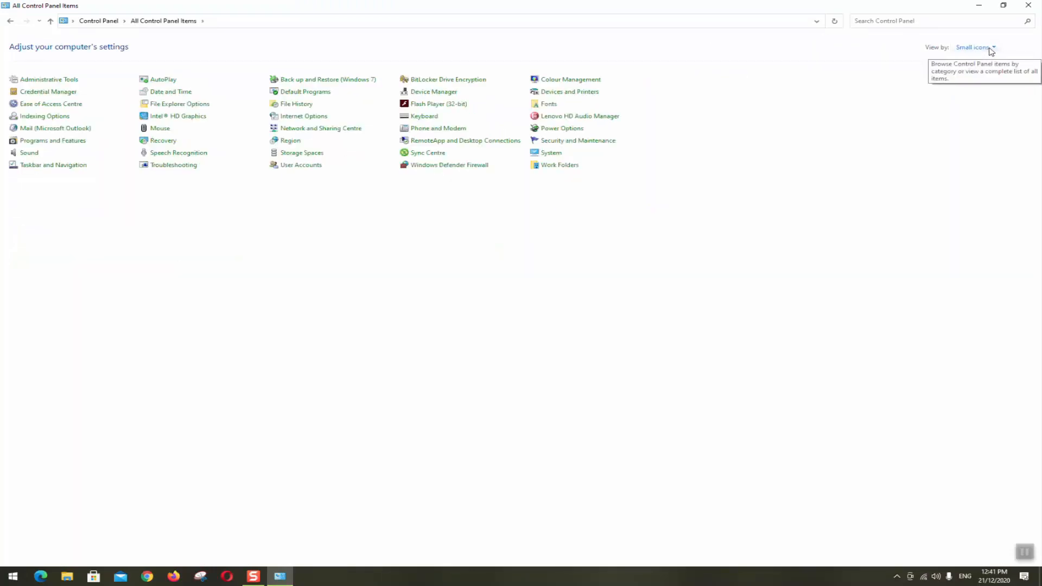
{"action": "left_click", "coordinate": [976, 47]}
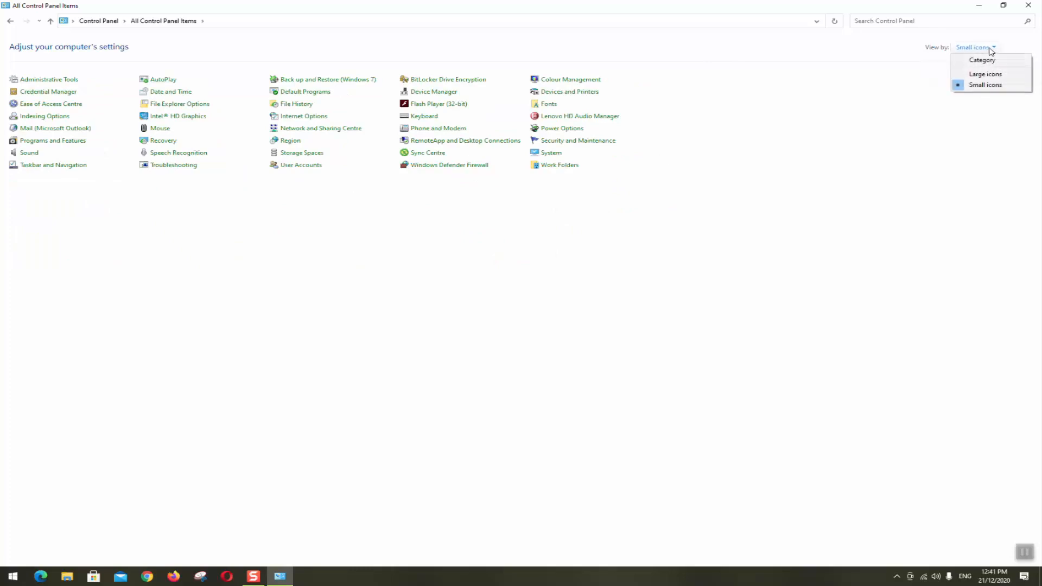
{"action": "left_click", "coordinate": [983, 59]}
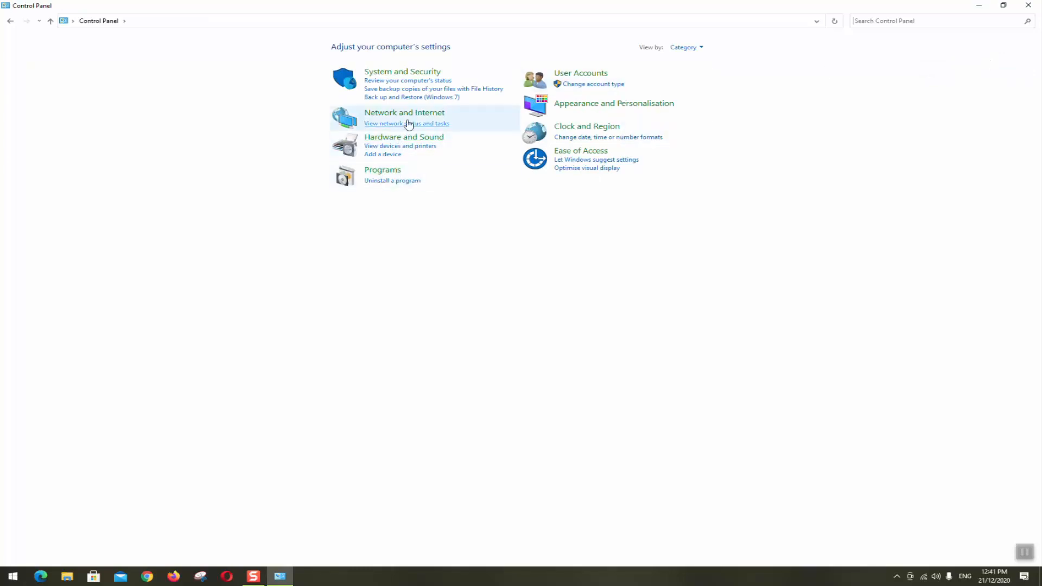
Go through Network and Internet to the Network and Sharing Centre.
{"action": "left_click", "coordinate": [404, 113]}
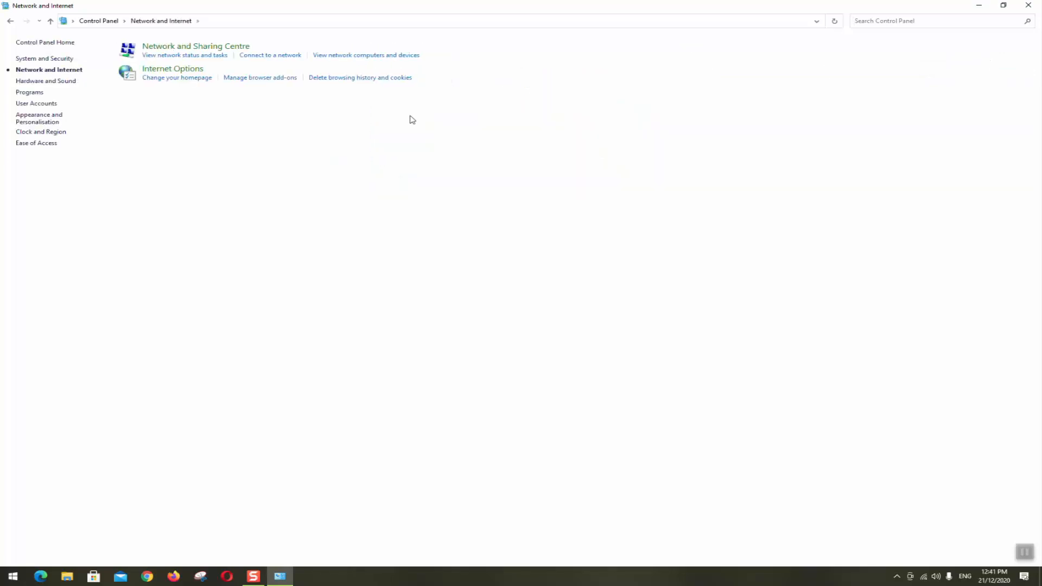
{"action": "mouse_move", "coordinate": [196, 45]}
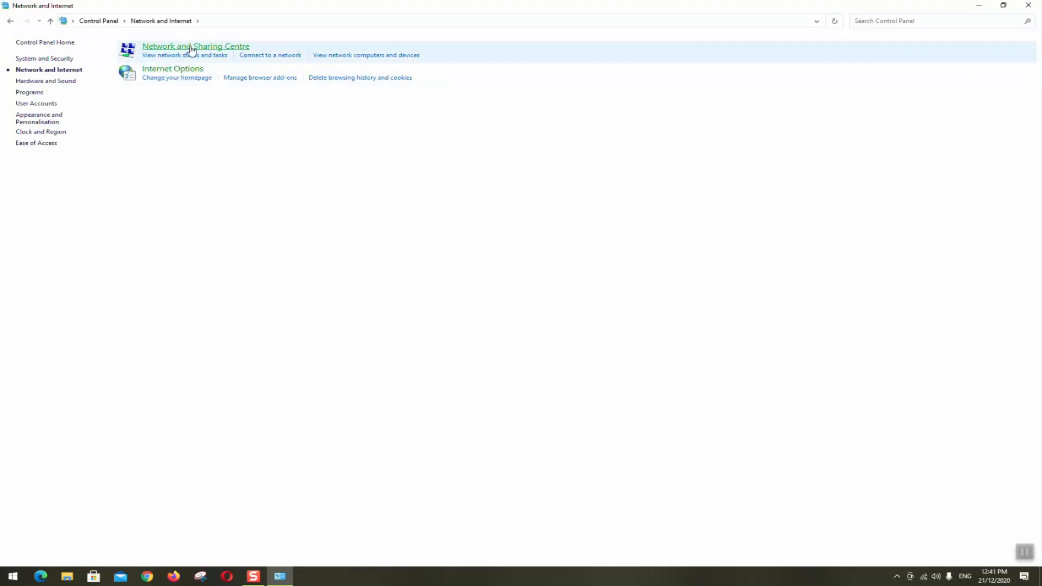
{"action": "mouse_move", "coordinate": [196, 45]}
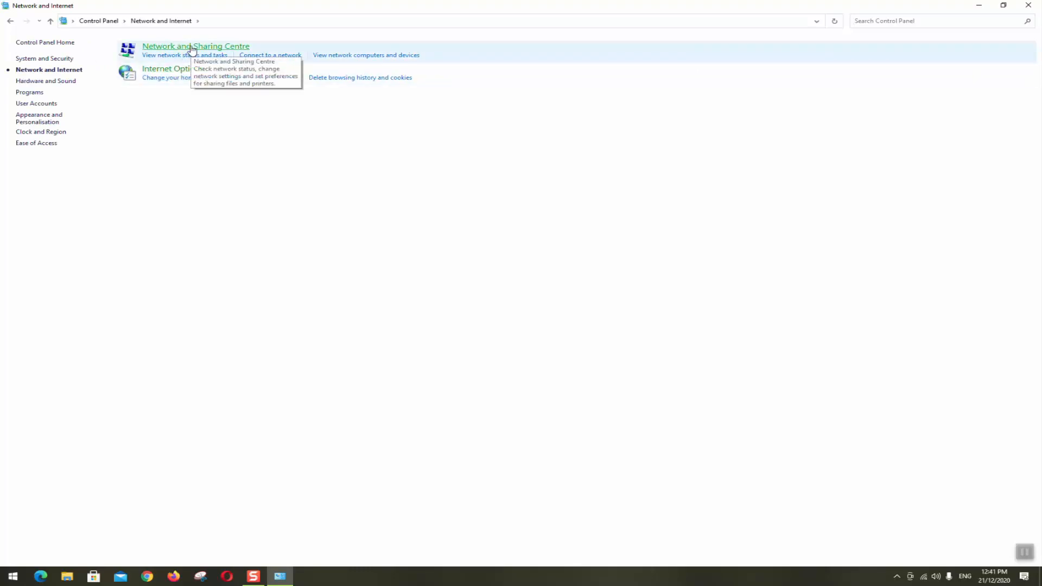
{"action": "left_click", "coordinate": [195, 45]}
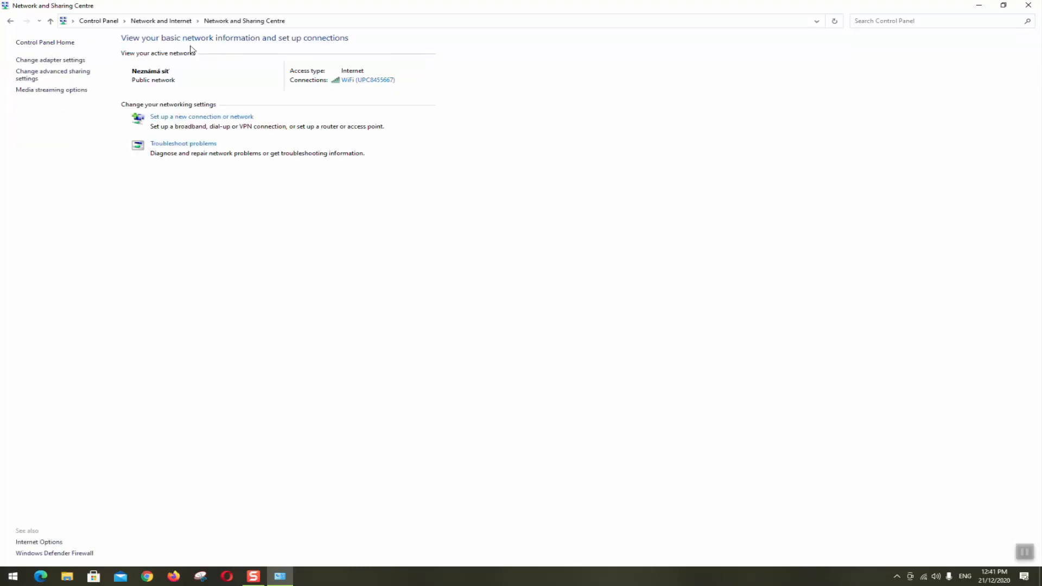
{"action": "mouse_move", "coordinate": [169, 83]}
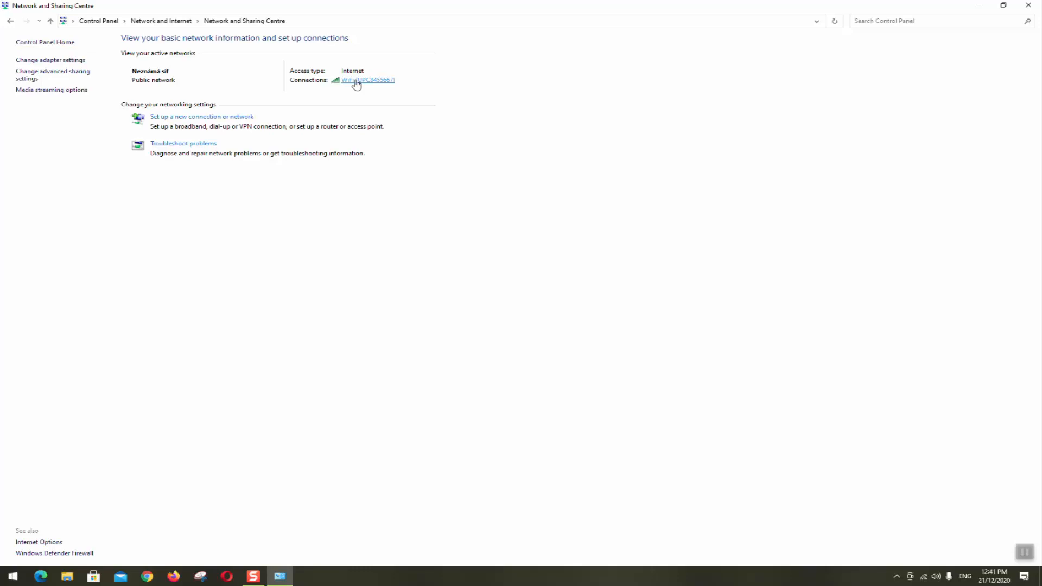
Open the WiFi (UPC8455667) Status window and move it higher on screen.
{"action": "left_click", "coordinate": [367, 80]}
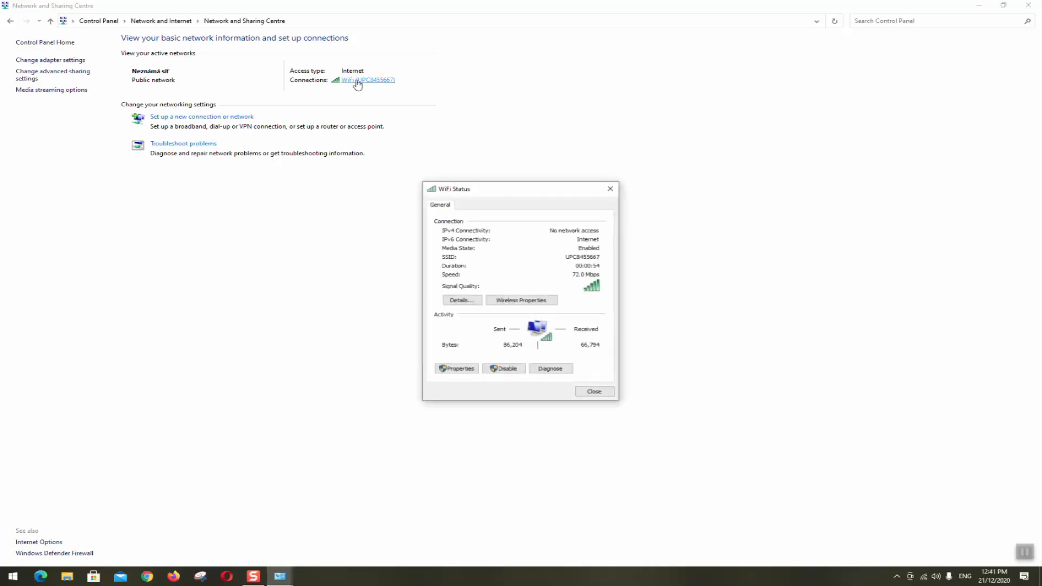
{"action": "left_click_drag", "start_coordinate": [452, 189], "coordinate": [515, 107]}
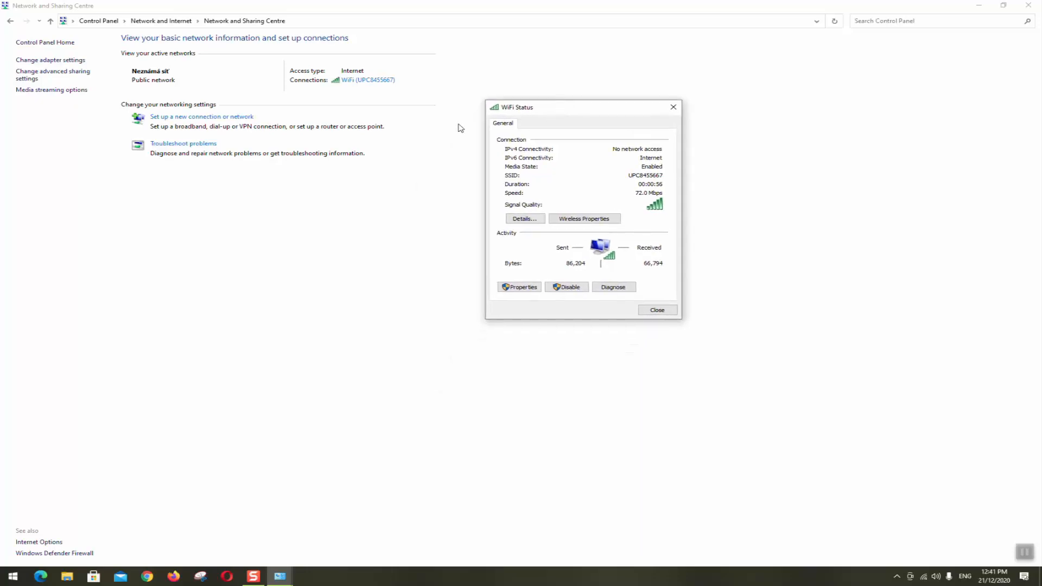
{"action": "mouse_move", "coordinate": [580, 175]}
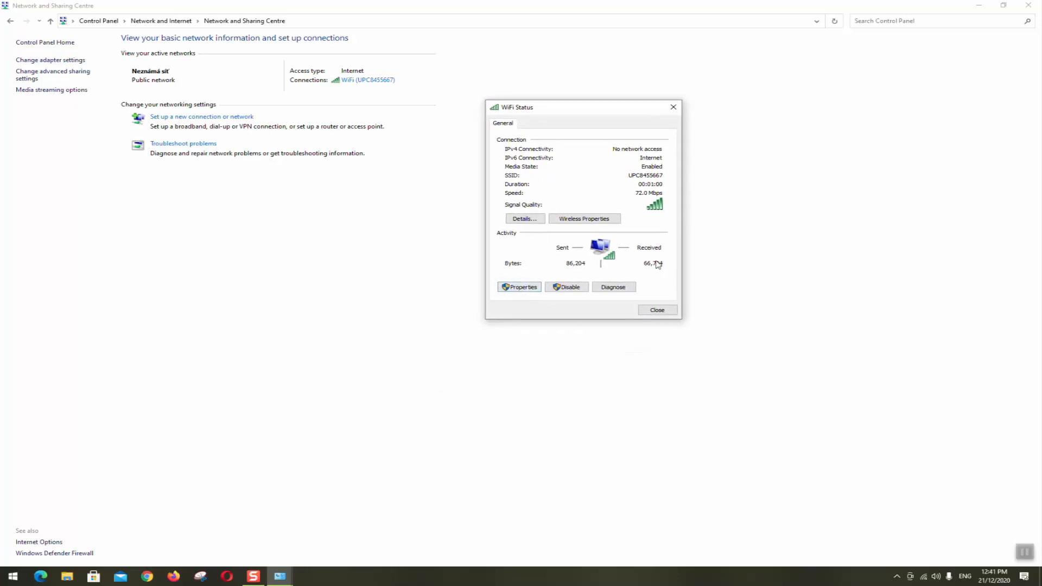
{"action": "mouse_move", "coordinate": [601, 270]}
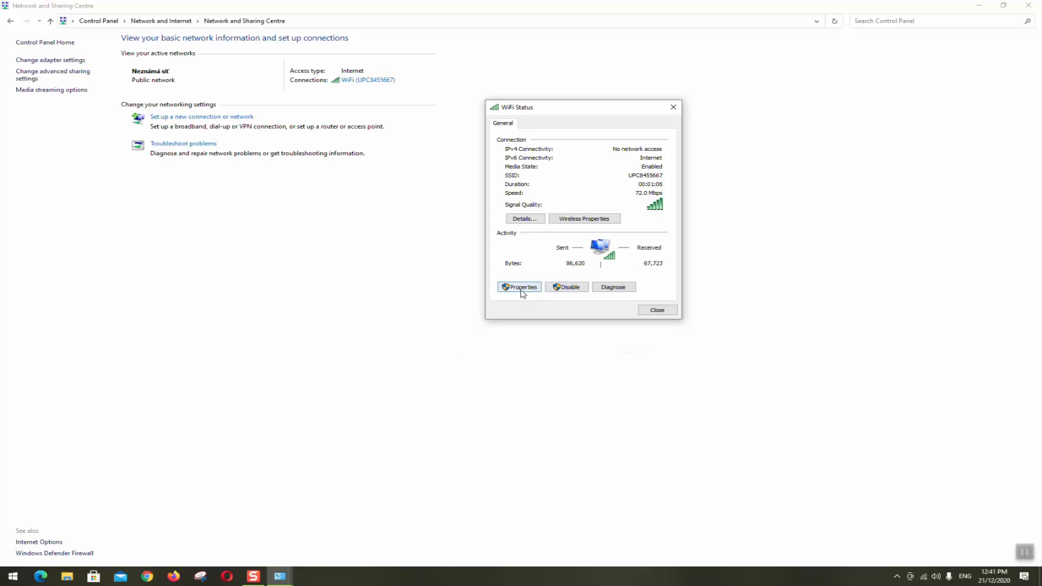
Open WiFi Properties and select Internet Protocol Version 4 (TCP/IPv4).
{"action": "left_click", "coordinate": [520, 287]}
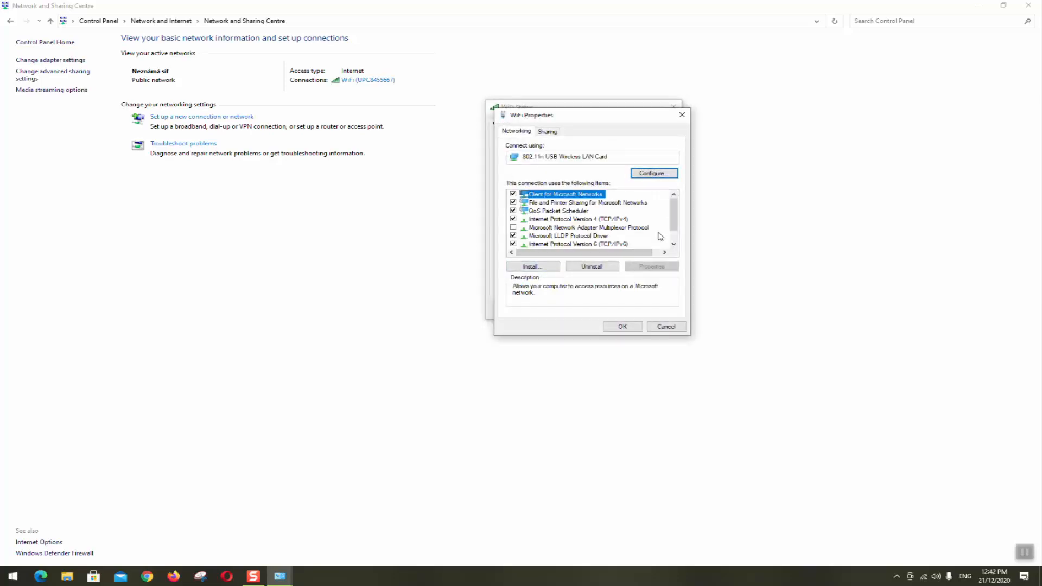
{"action": "mouse_move", "coordinate": [572, 247]}
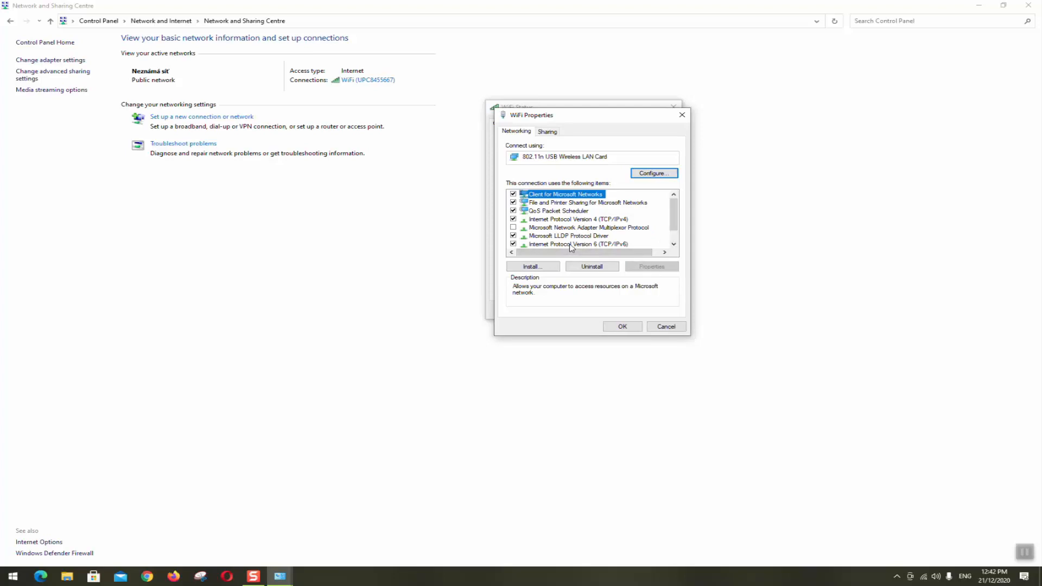
{"action": "mouse_move", "coordinate": [580, 227]}
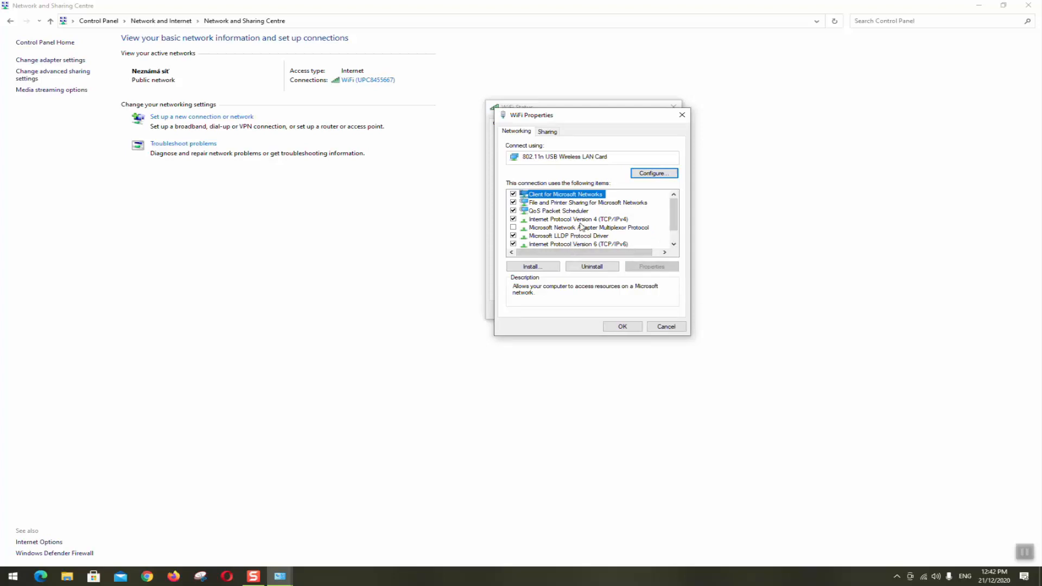
{"action": "left_click", "coordinate": [577, 219]}
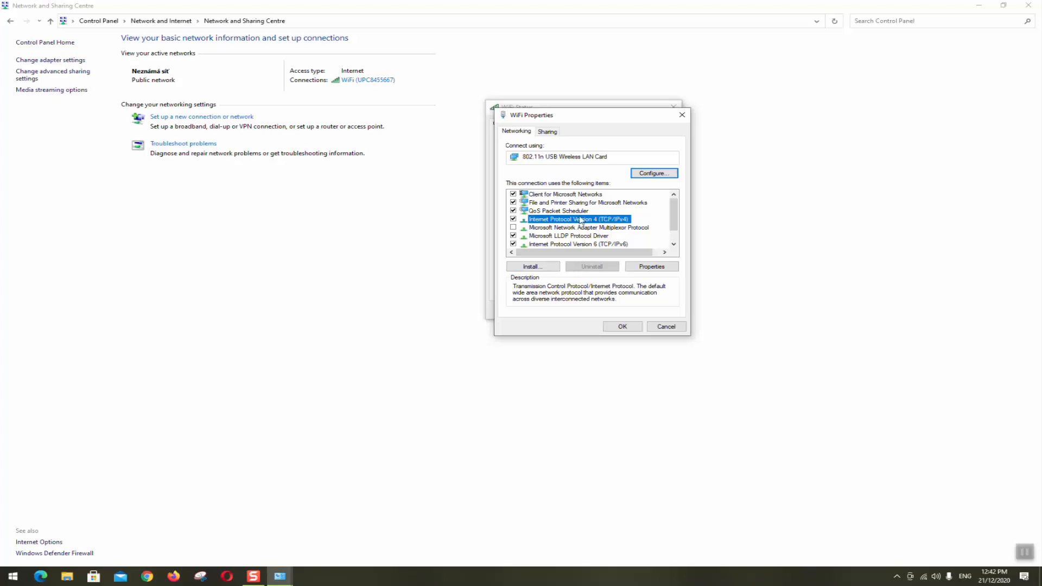
Set IPv4 to obtain an IP address automatically, keeping DNS 8.8.8.8/8.8.4.4, and confirm.
{"action": "left_click", "coordinate": [651, 266]}
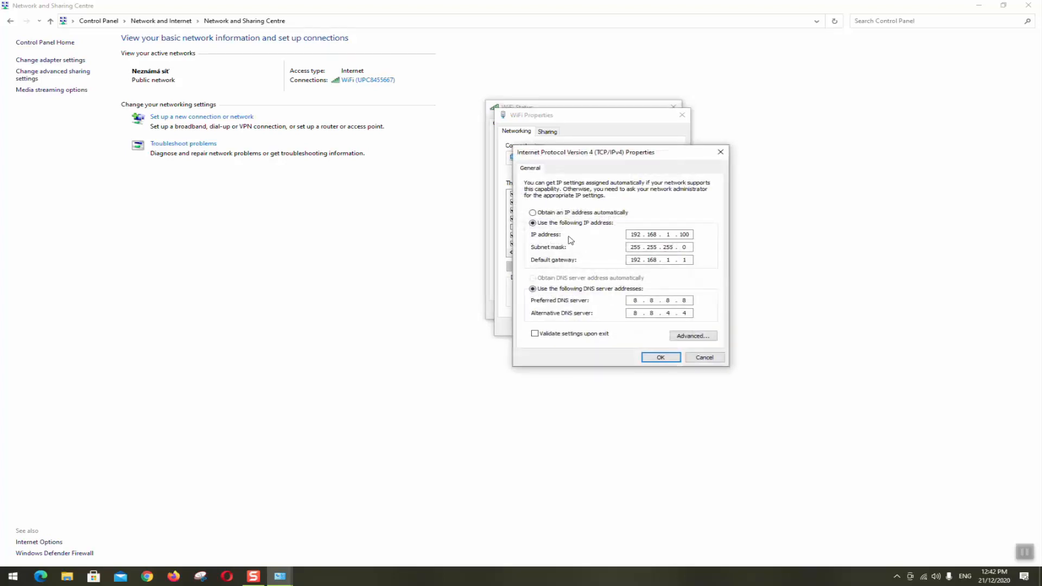
{"action": "mouse_move", "coordinate": [655, 259]}
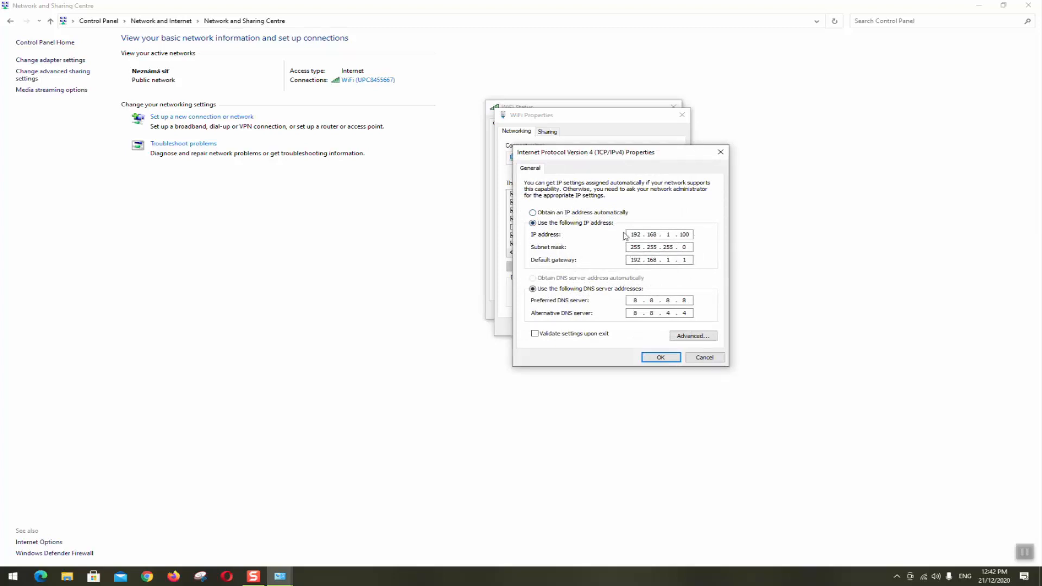
{"action": "left_click", "coordinate": [532, 213]}
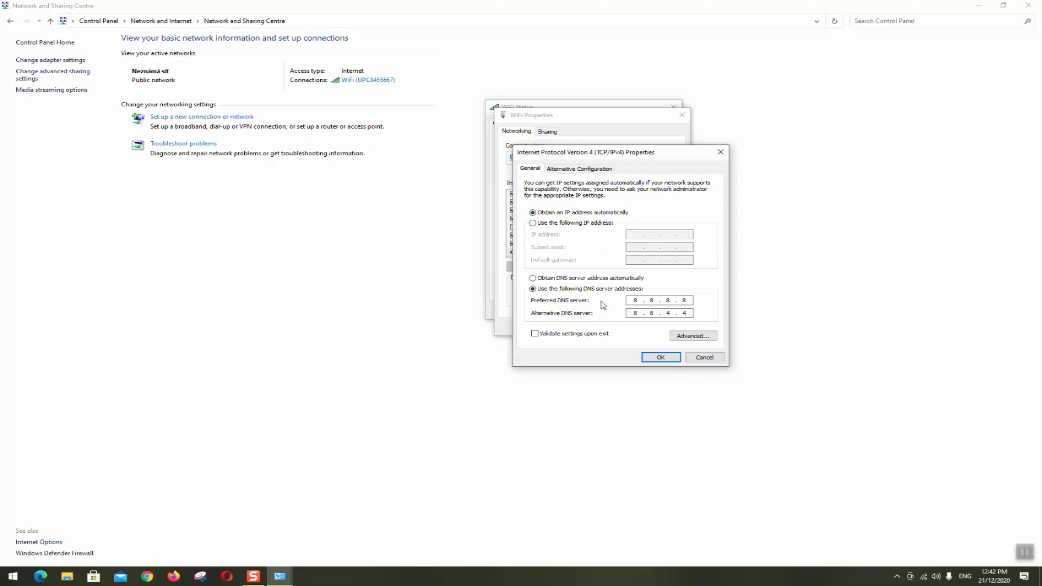
{"action": "mouse_move", "coordinate": [565, 283]}
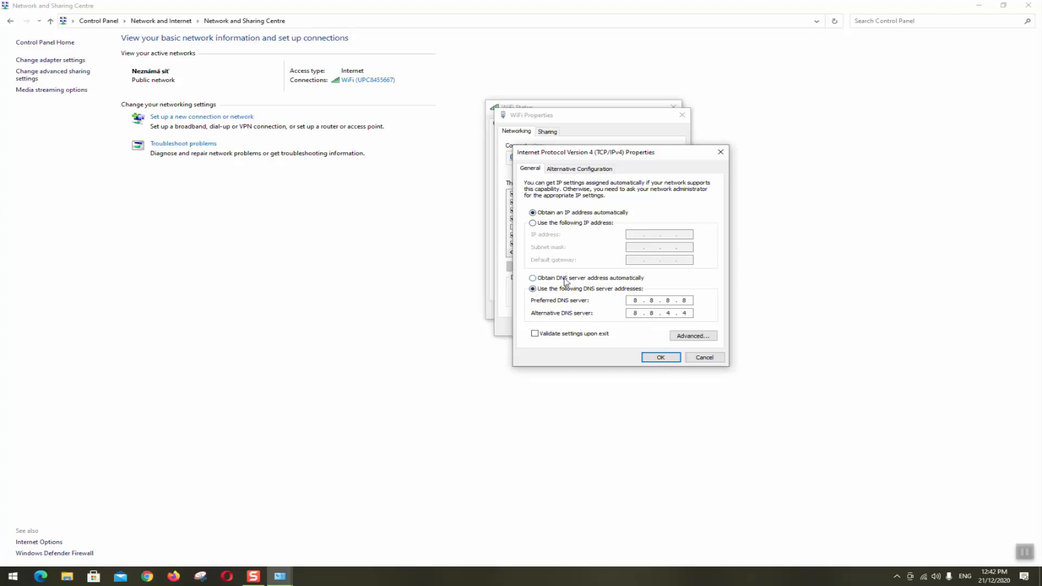
{"action": "left_click", "coordinate": [532, 278]}
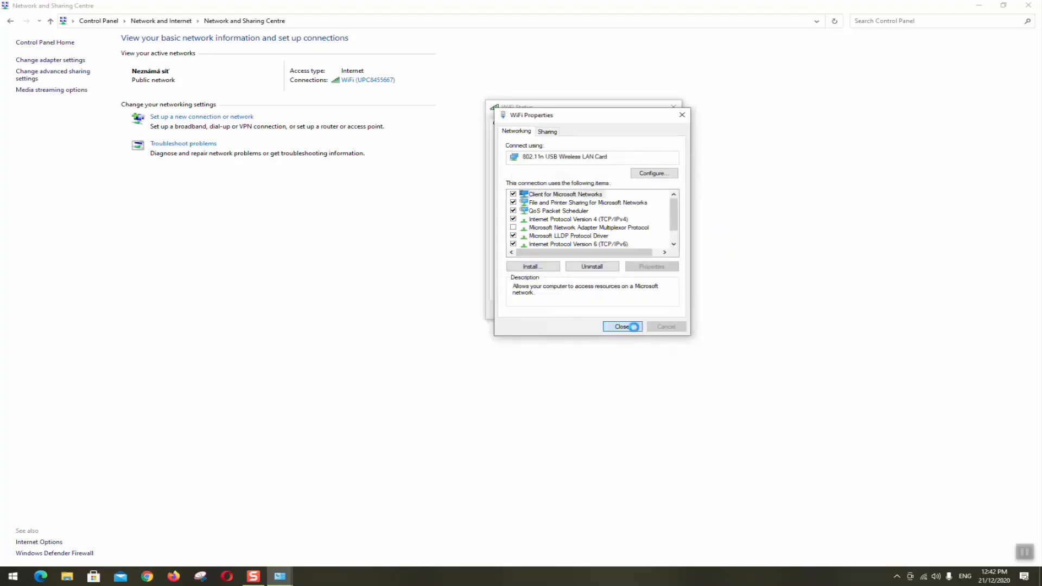
Close the WiFi Properties and WiFi Status windows.
{"action": "left_click", "coordinate": [623, 327]}
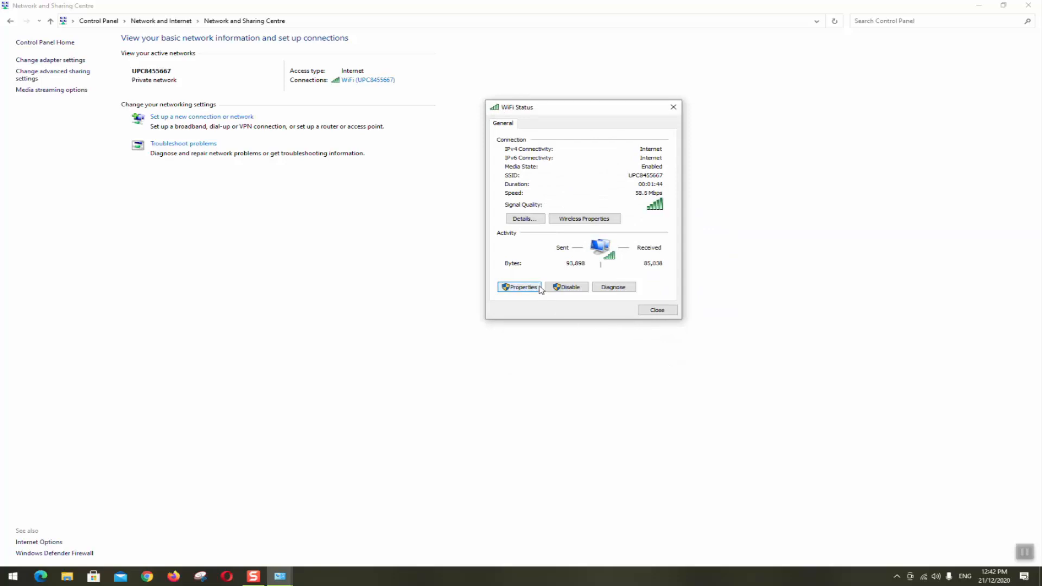
{"action": "mouse_move", "coordinate": [657, 311]}
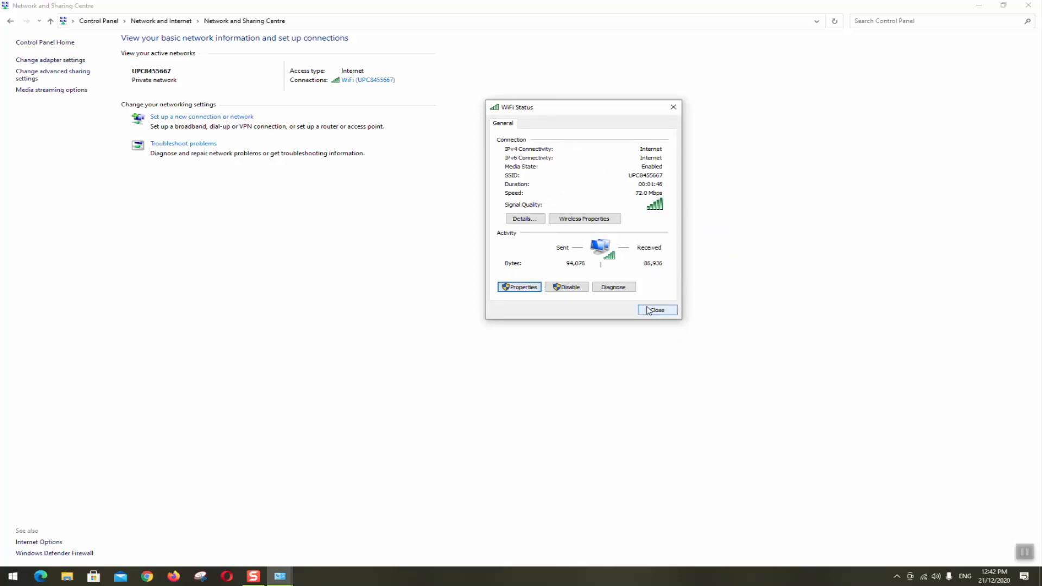
{"action": "left_click", "coordinate": [656, 310]}
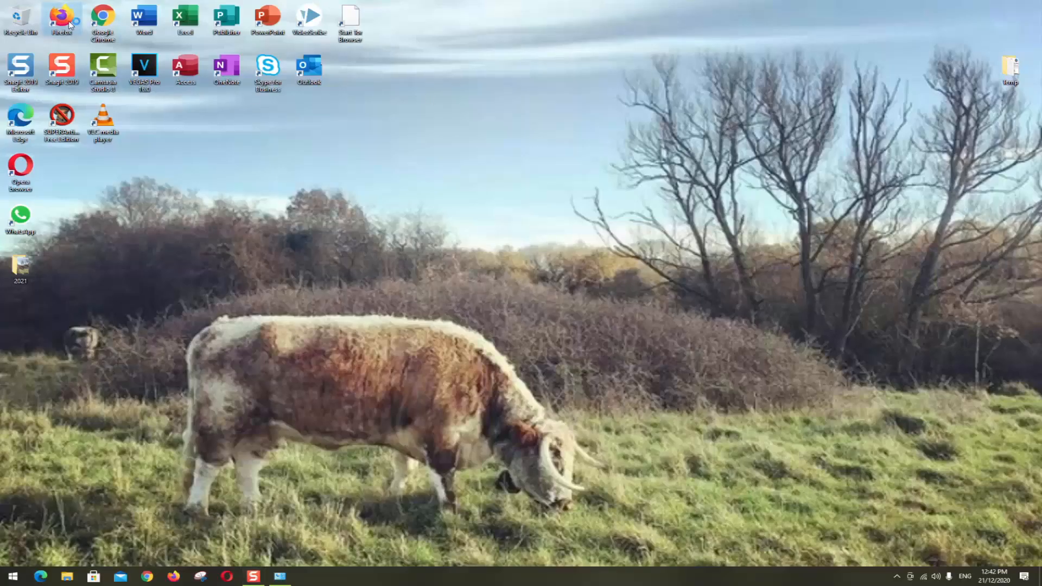
Launch Firefox and try loading youtube, which shows 'Unable to connect'.
{"action": "double_click", "coordinate": [61, 17]}
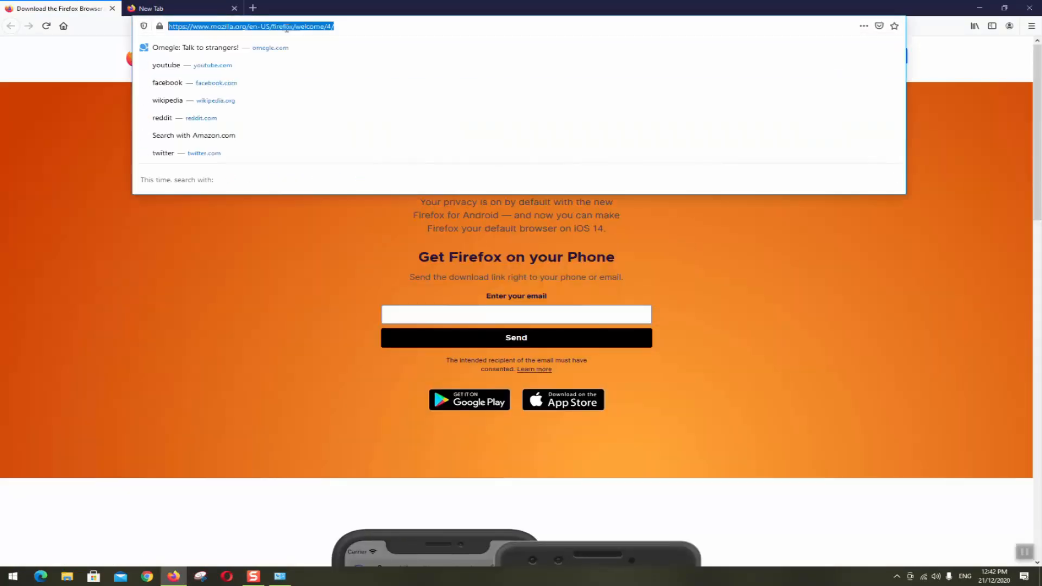
{"action": "type", "text": "youtube"}
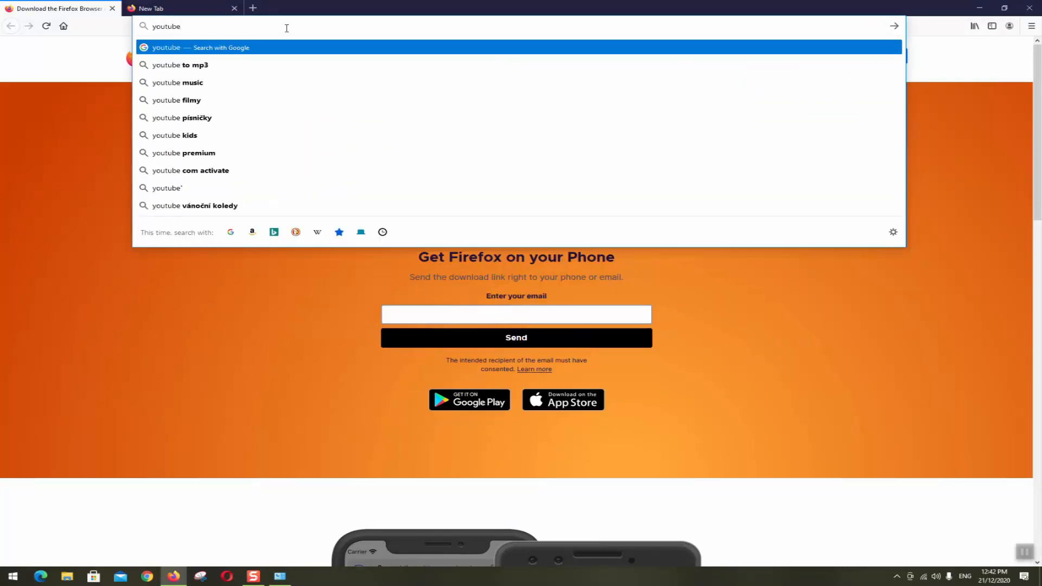
{"action": "key", "text": "Return"}
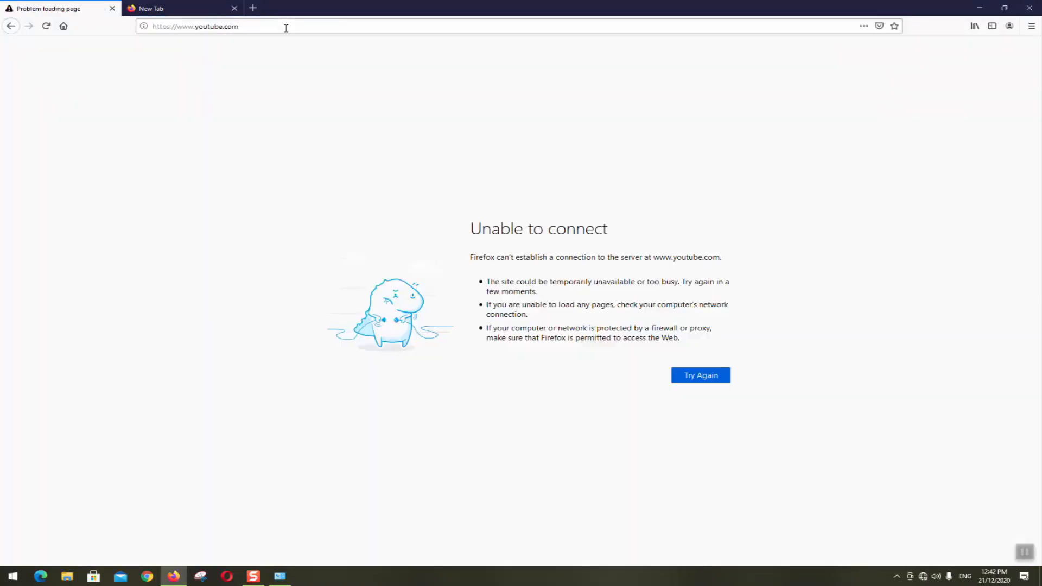
{"action": "mouse_move", "coordinate": [769, 343]}
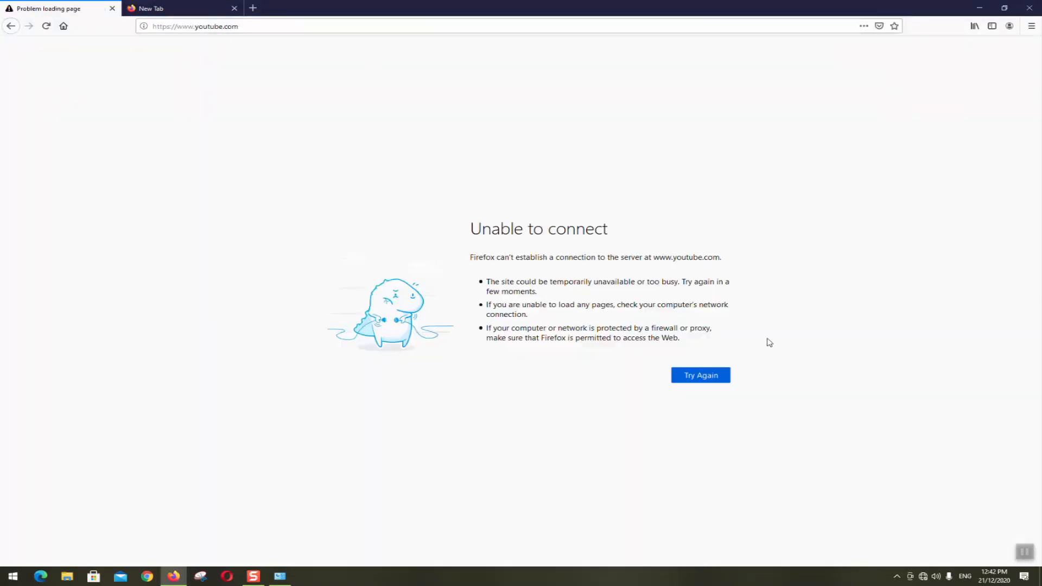
Connect to UPC8455667, reload YouTube in Firefox, and switch back to Control Panel.
{"action": "left_click", "coordinate": [925, 576]}
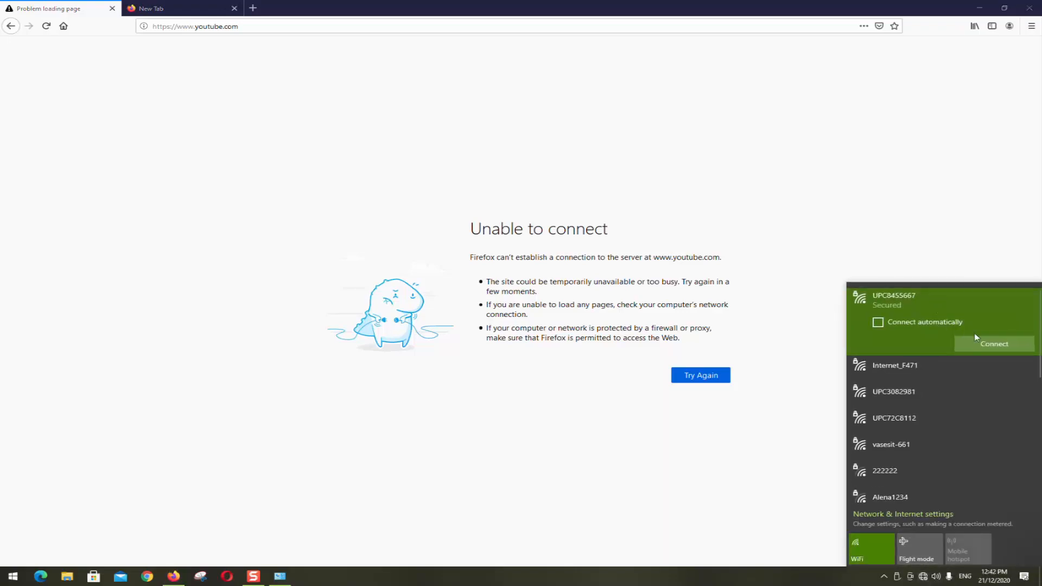
{"action": "left_click", "coordinate": [993, 343]}
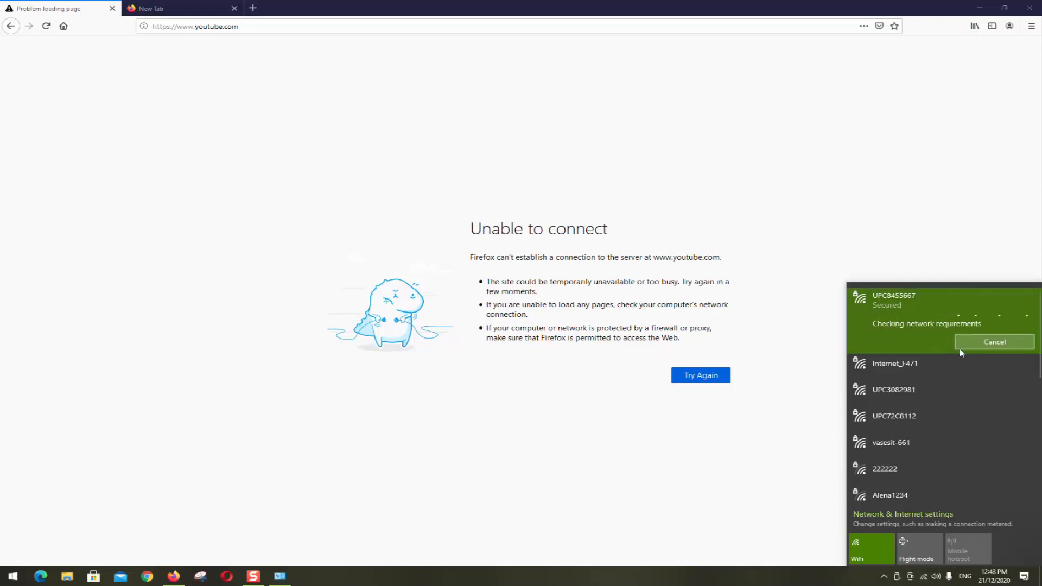
{"action": "mouse_move", "coordinate": [839, 429]}
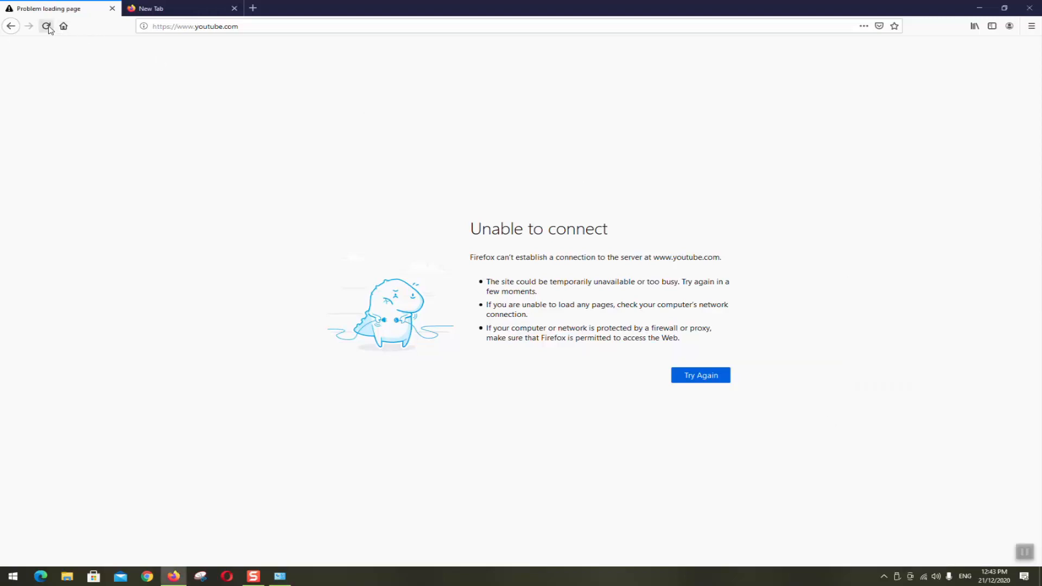
{"action": "left_click", "coordinate": [47, 26]}
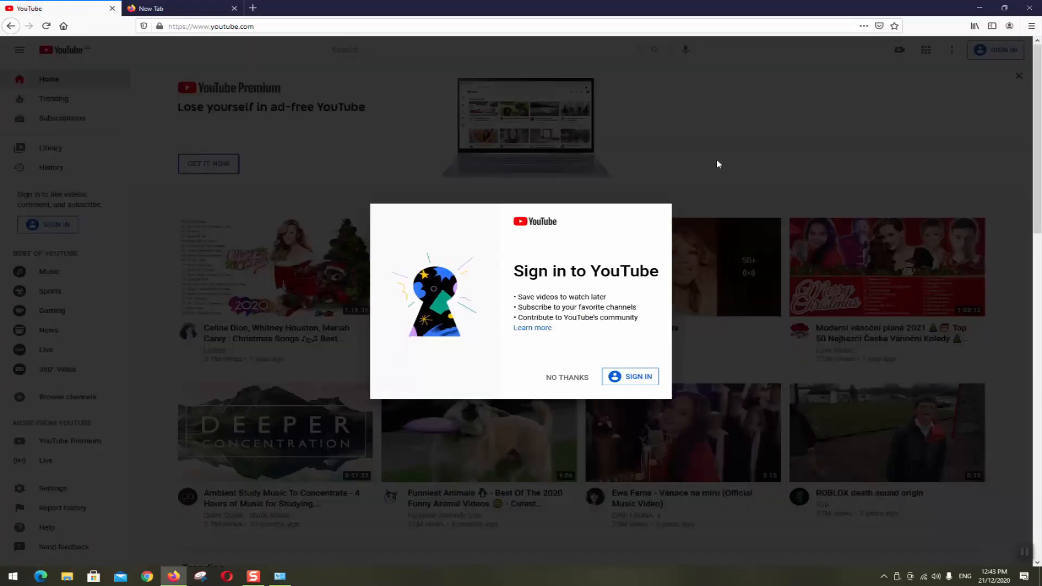
{"action": "left_click", "coordinate": [566, 377]}
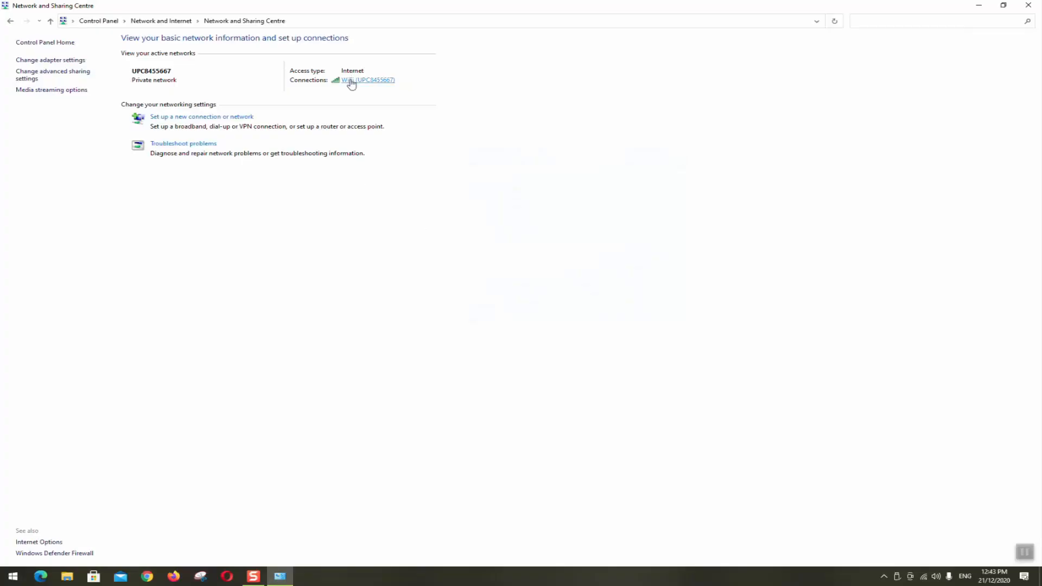
Reopen the WiFi connection's IPv4 properties via its Status and Properties windows.
{"action": "left_click", "coordinate": [367, 80]}
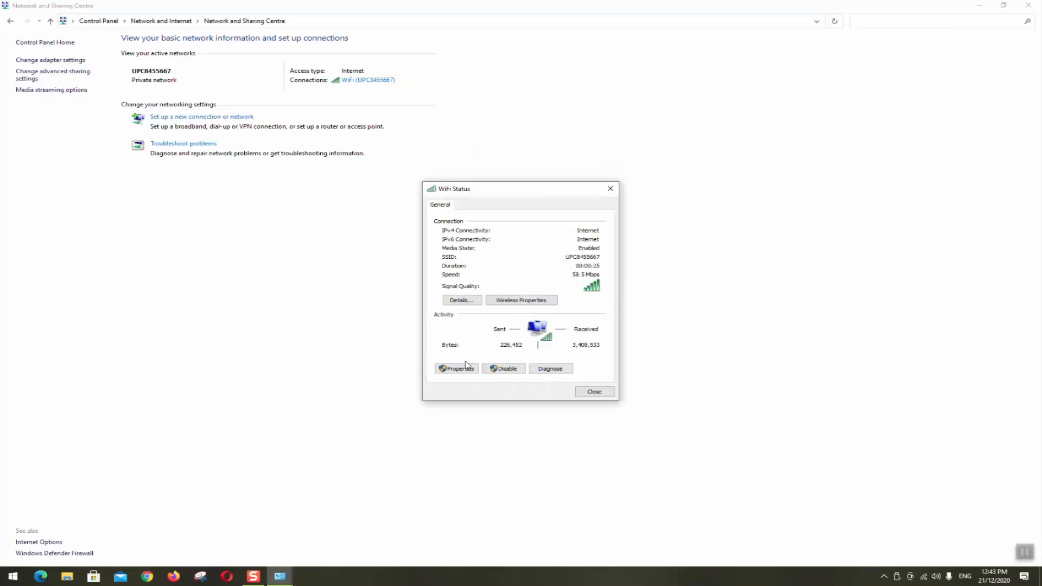
{"action": "left_click", "coordinate": [456, 369]}
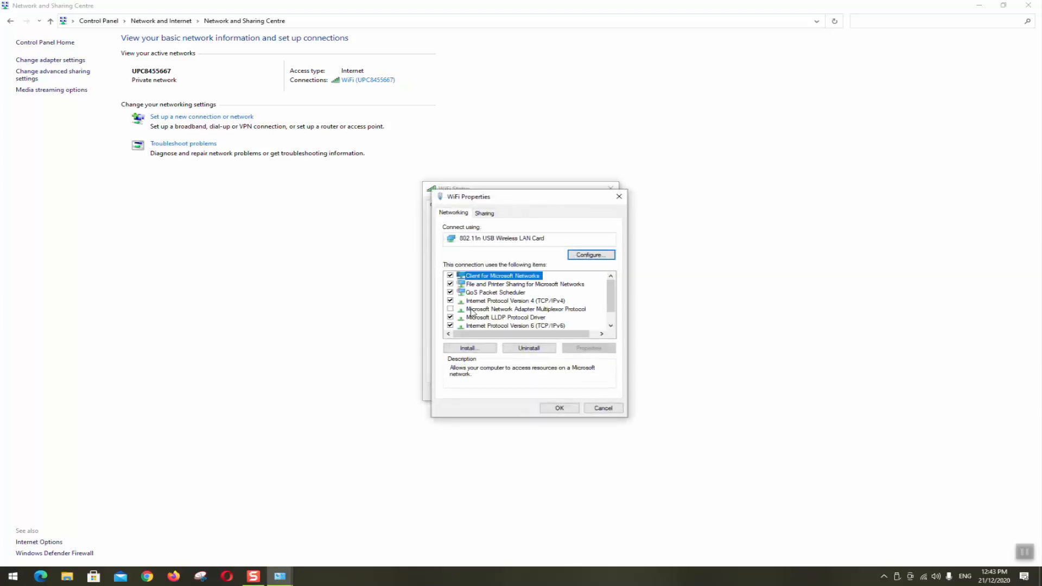
{"action": "double_click", "coordinate": [515, 300]}
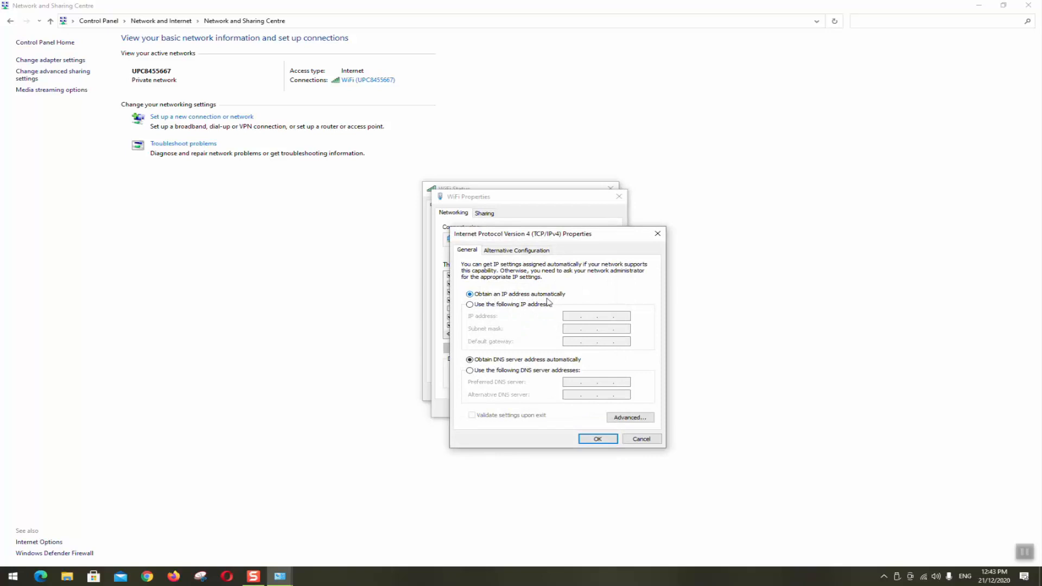
{"action": "mouse_move", "coordinate": [491, 374]}
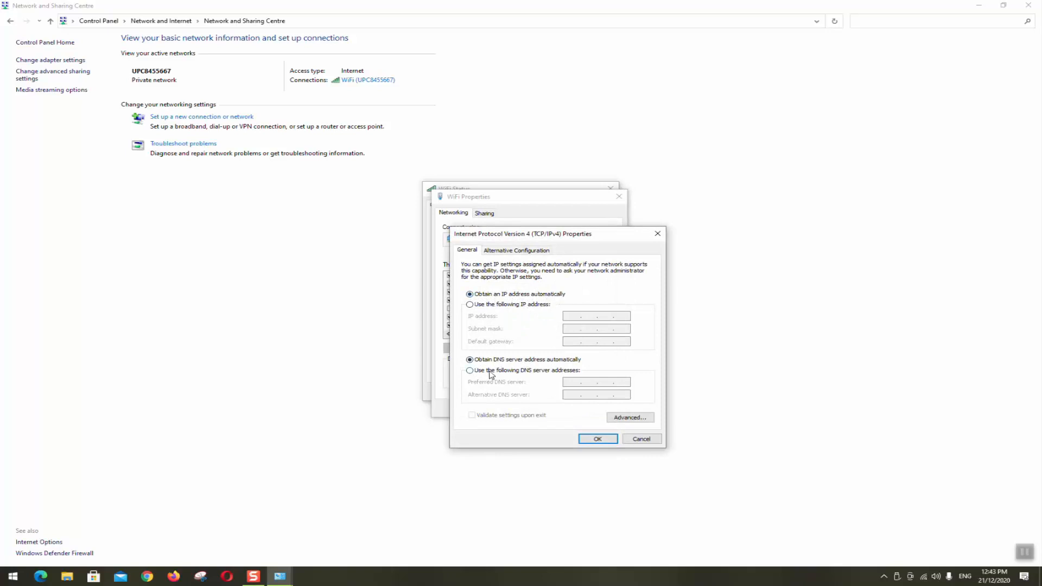
Enter DNS servers 8.8.8.8 and 8.8.4.4 manually, enable validate settings upon exit, and confirm.
{"action": "left_click", "coordinate": [471, 370]}
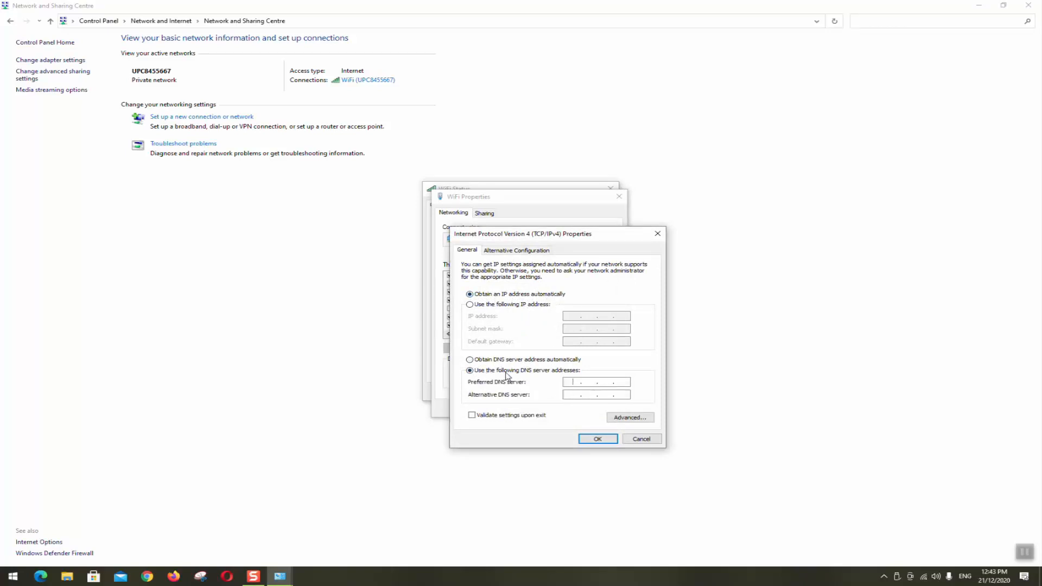
{"action": "type", "text": "8.8.8."}
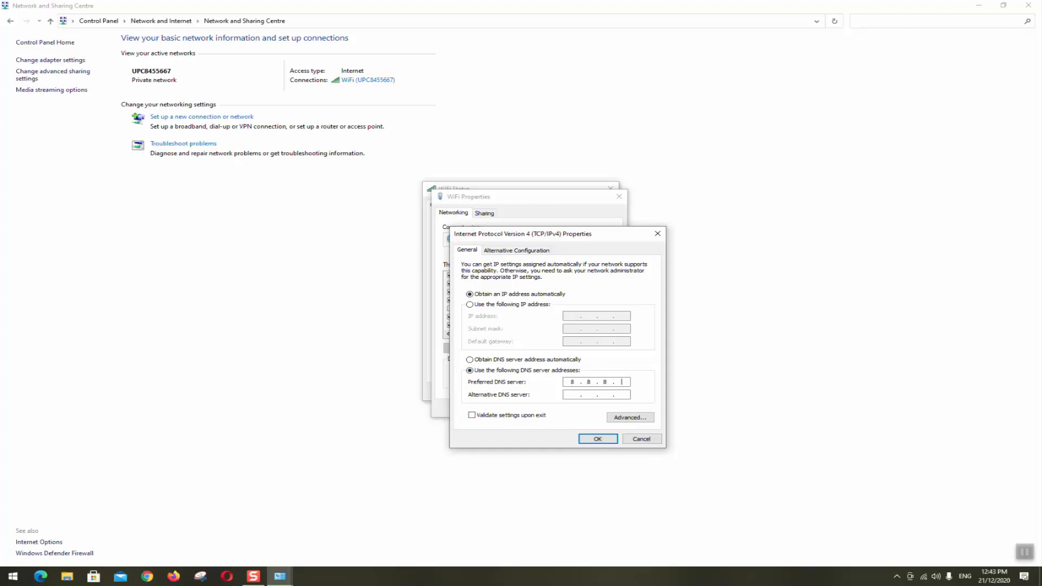
{"action": "type", "text": "8"}
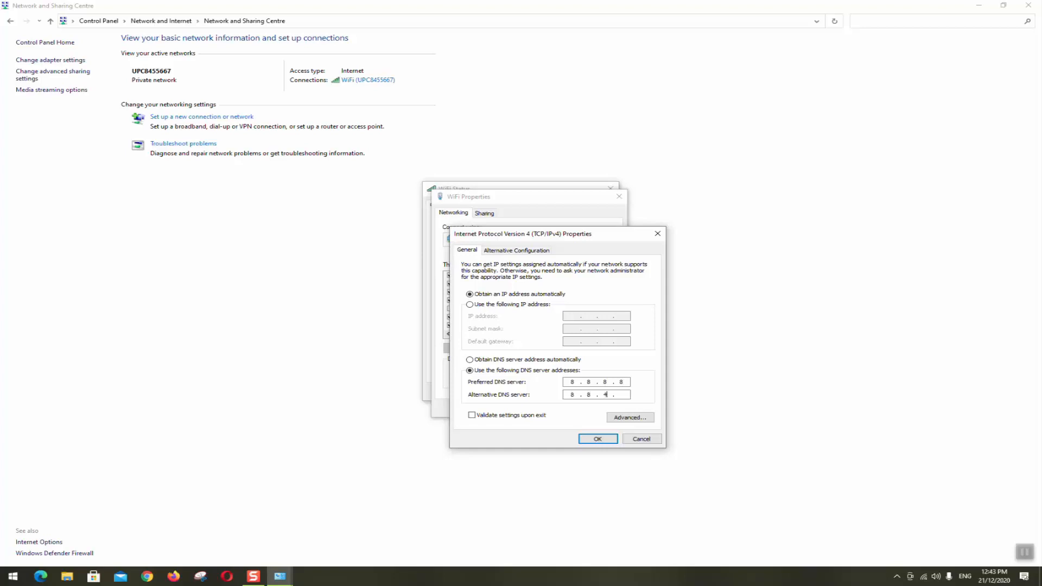
{"action": "type", "text": "4"}
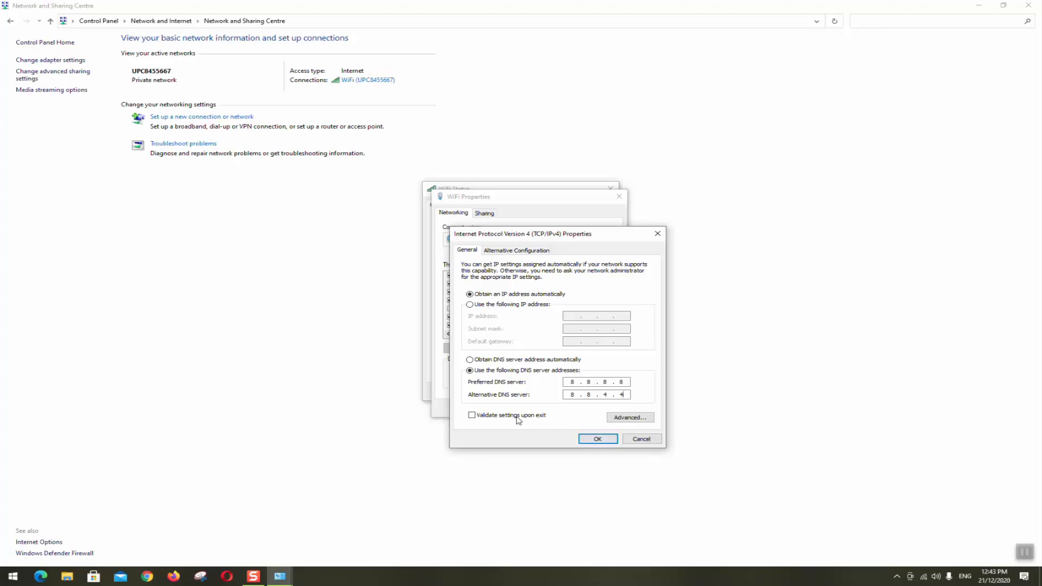
{"action": "left_click", "coordinate": [472, 415]}
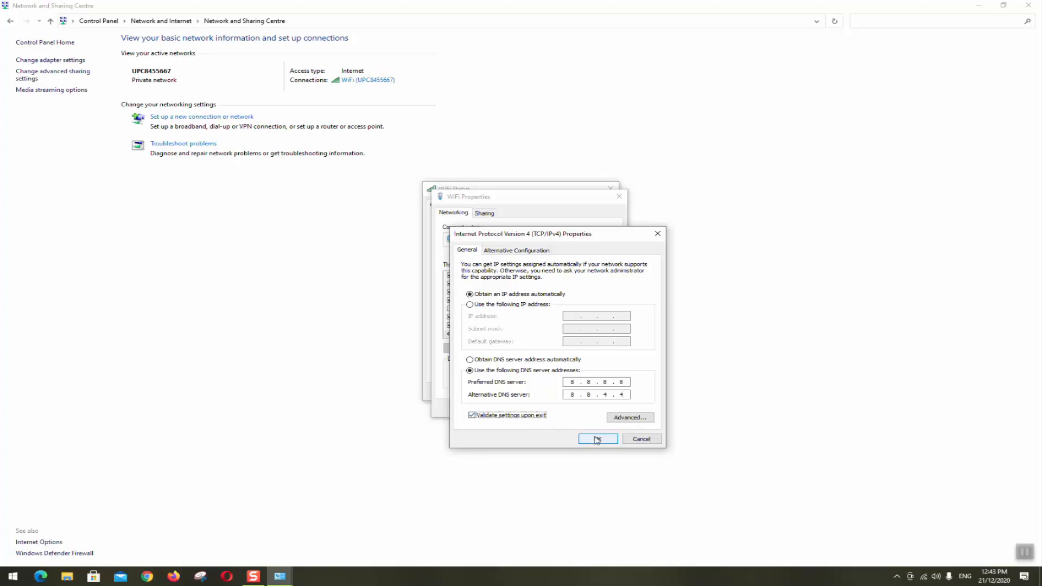
{"action": "left_click", "coordinate": [596, 438]}
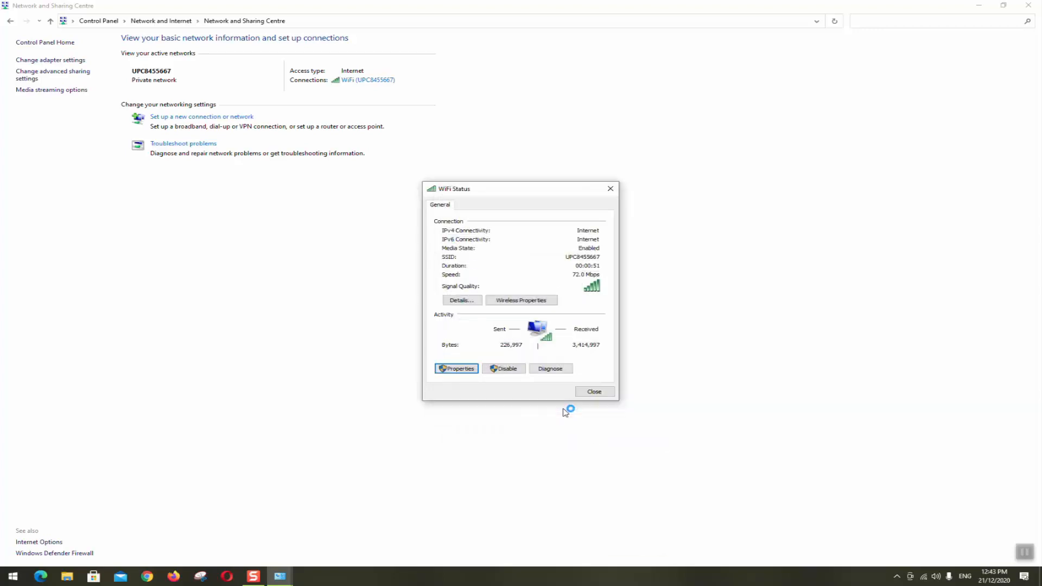
Diagnose the WiFi connection, then close diagnostics, WiFi Status and Network and Sharing Centre.
{"action": "left_click", "coordinate": [551, 368]}
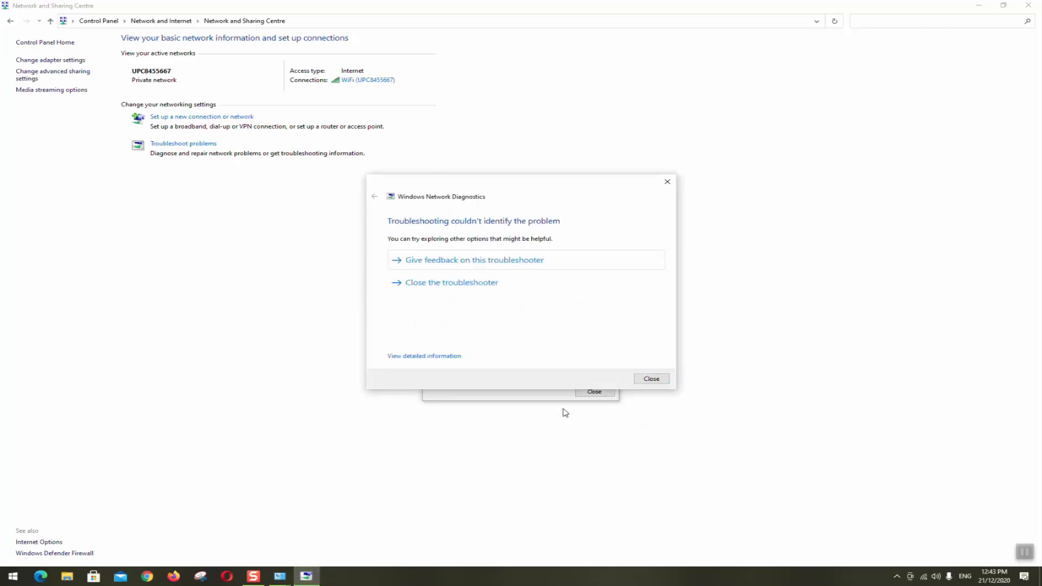
{"action": "left_click", "coordinate": [650, 379]}
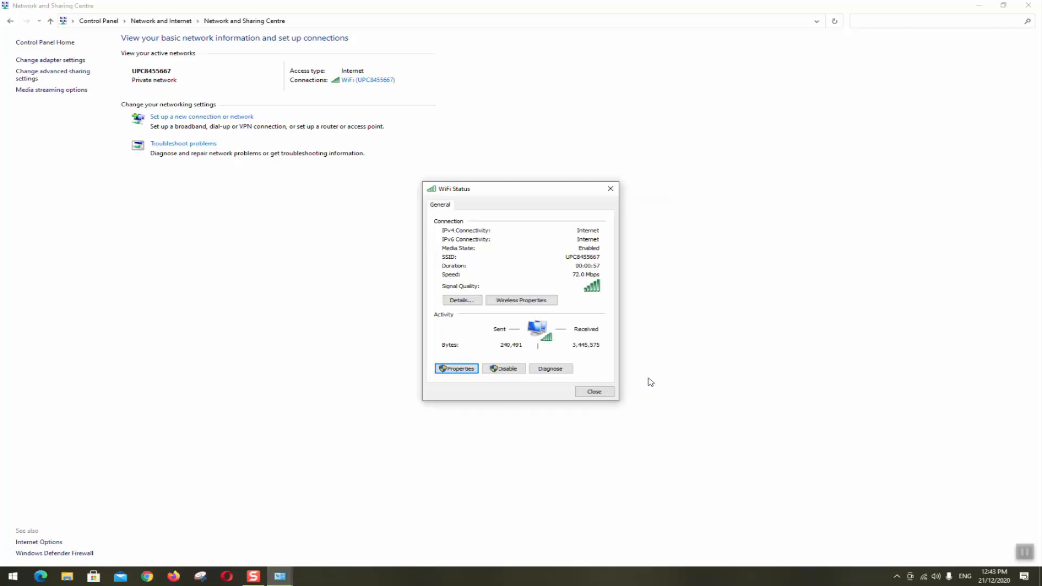
{"action": "left_click", "coordinate": [594, 391]}
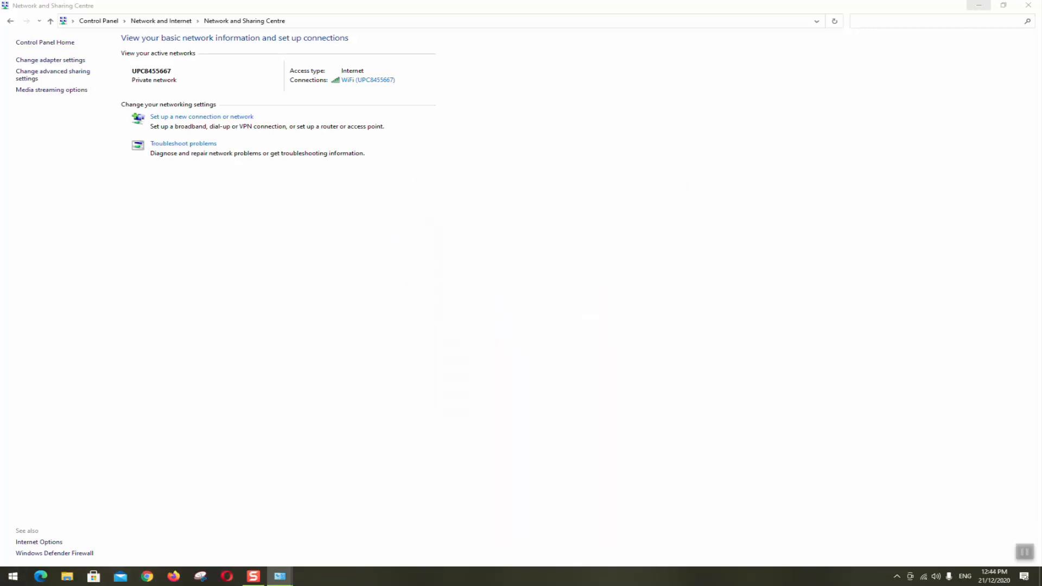
{"action": "left_click", "coordinate": [172, 582]}
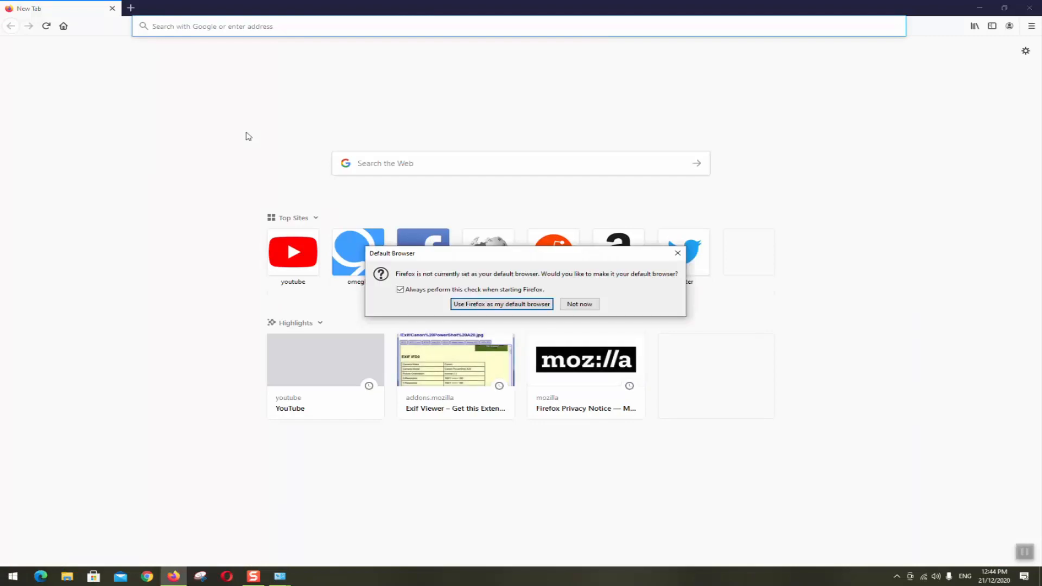
Decline Firefox's default-browser prompt with 'Not now' and move the browser aside.
{"action": "left_click", "coordinate": [578, 304]}
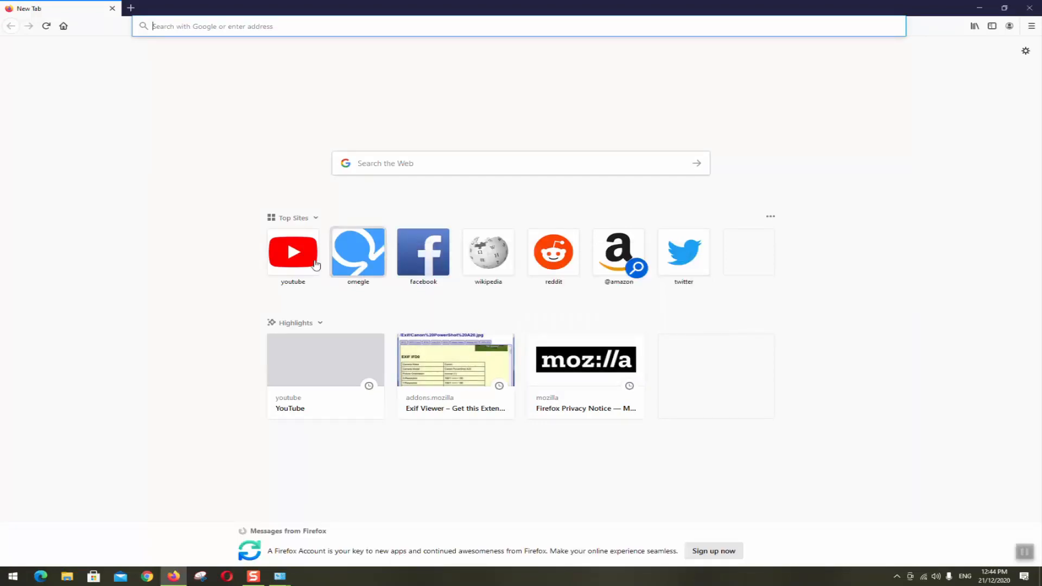
{"action": "left_click", "coordinate": [293, 251]}
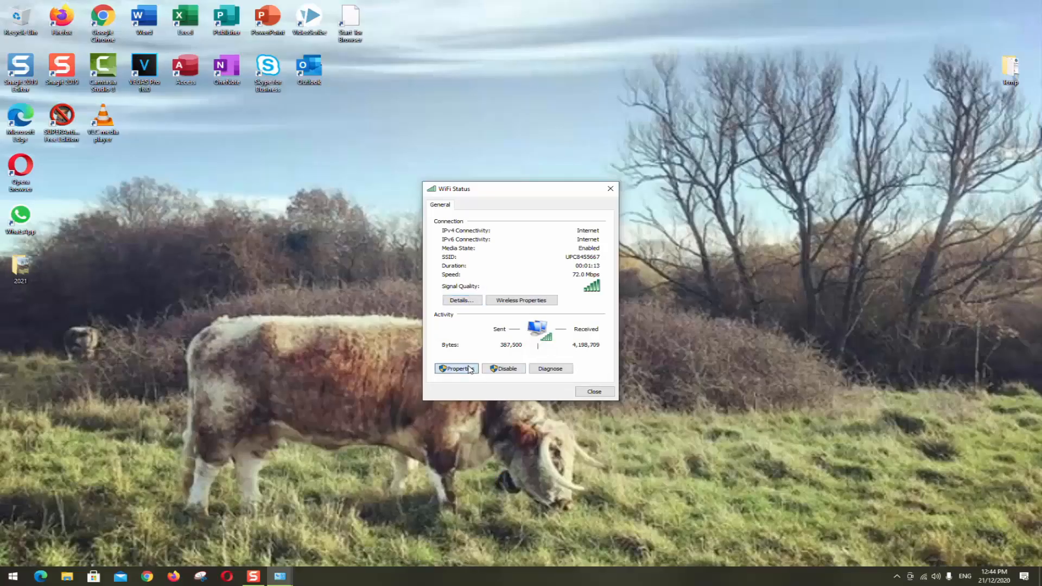
Open WiFi Properties and choose 'Use the following IP address' for IPv4.
{"action": "left_click", "coordinate": [456, 368]}
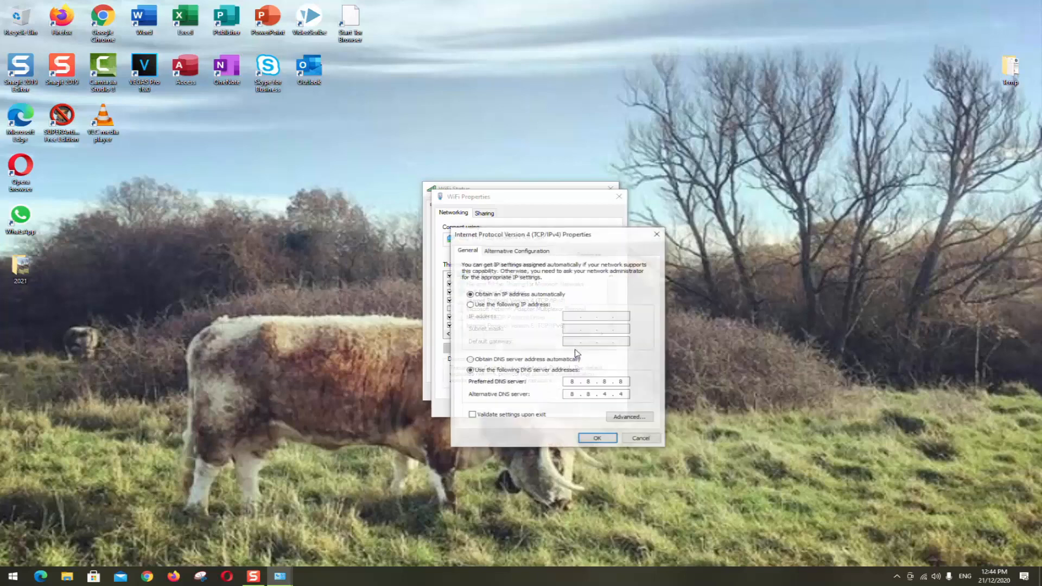
{"action": "left_click", "coordinate": [471, 304]}
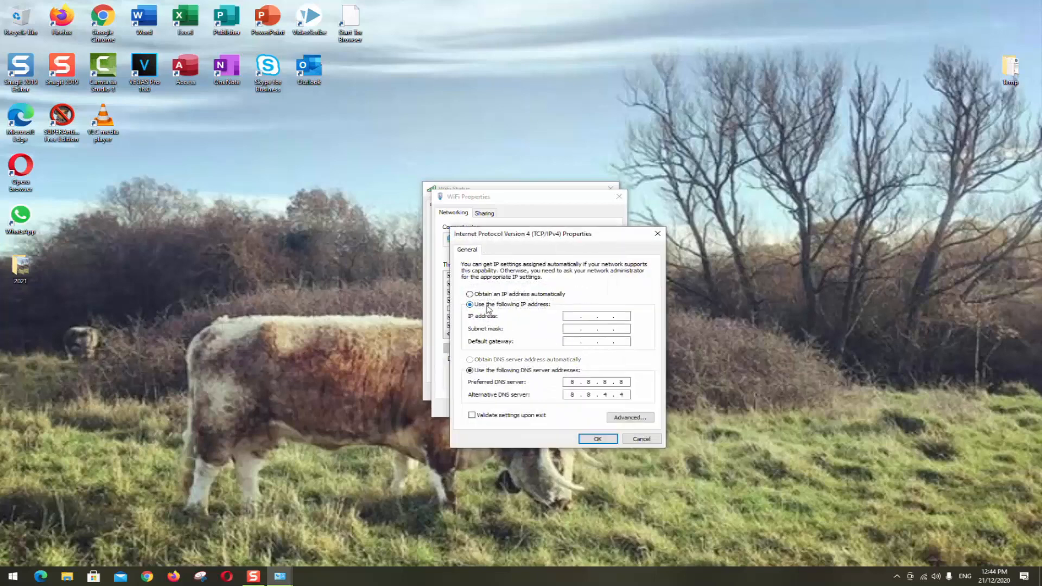
{"action": "mouse_move", "coordinate": [563, 321]}
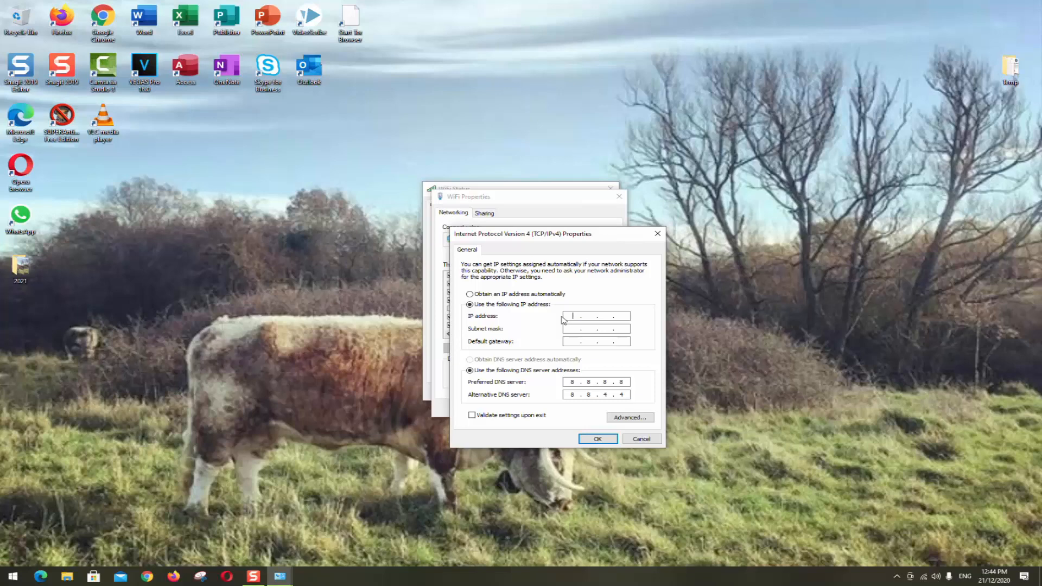
Enter IP address 192.168.0.3 and accept subnet mask 255.255.255.0.
{"action": "type", "text": "192 . 168 . 0 ."}
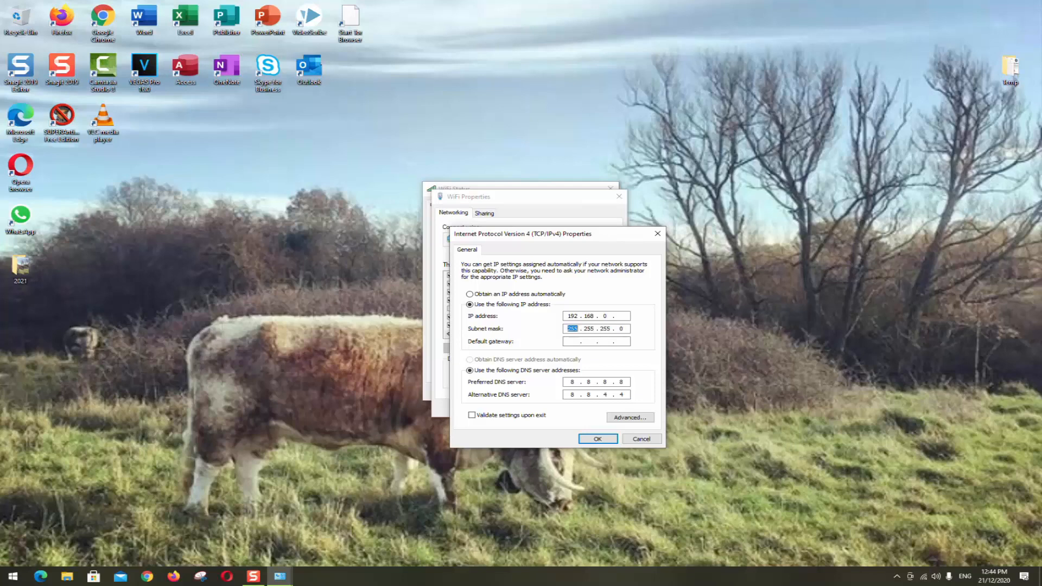
{"action": "left_click", "coordinate": [595, 316]}
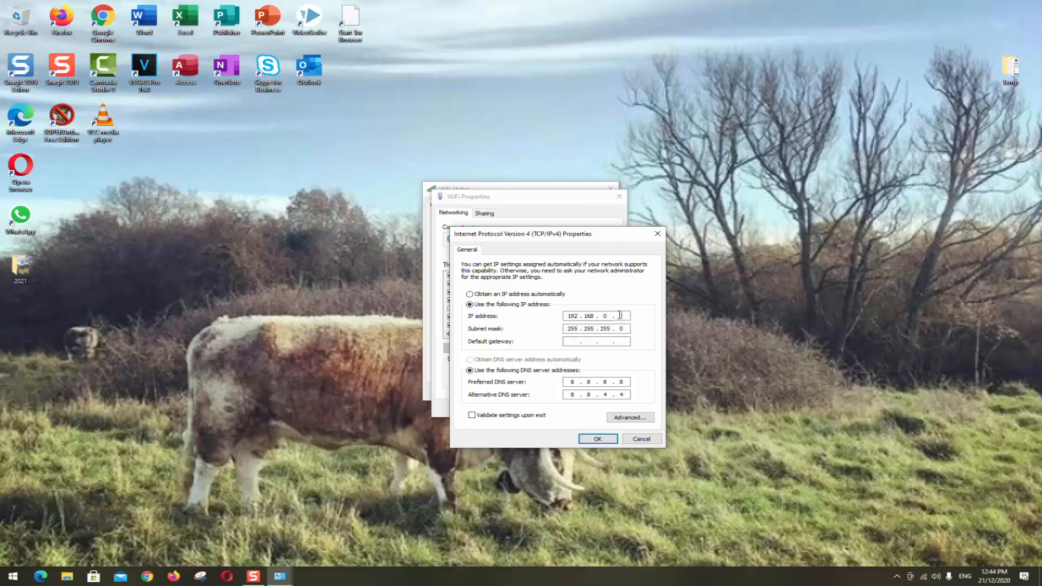
{"action": "type", "text": "3"}
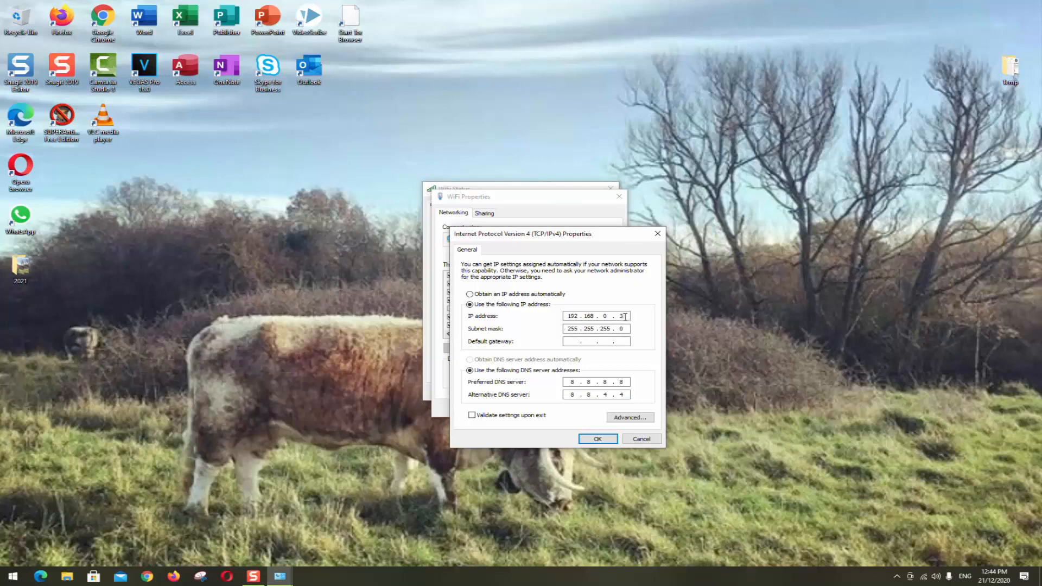
{"action": "left_click", "coordinate": [594, 341]}
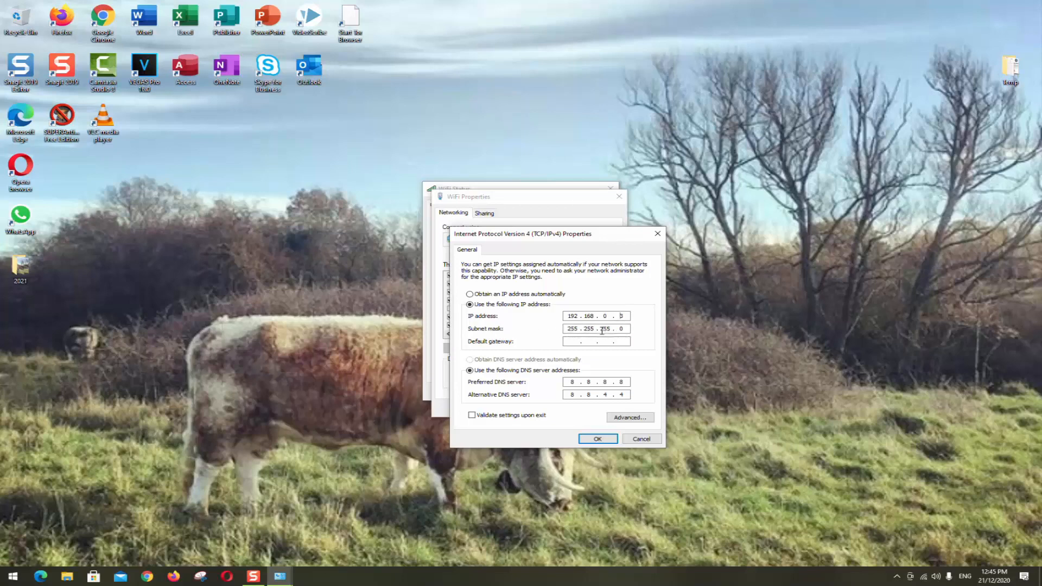
{"action": "left_click", "coordinate": [595, 341]}
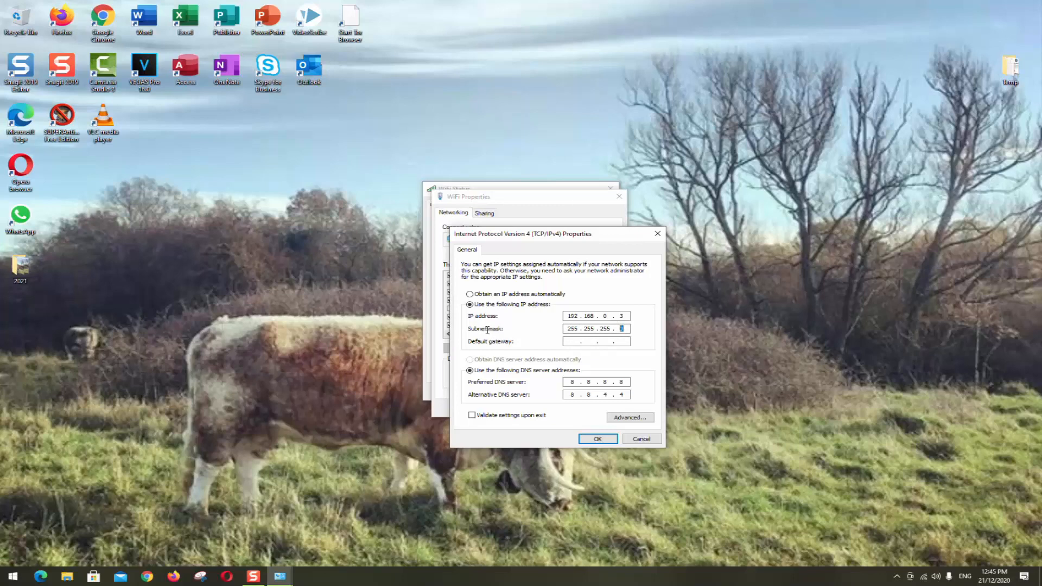
{"action": "left_click", "coordinate": [596, 341]}
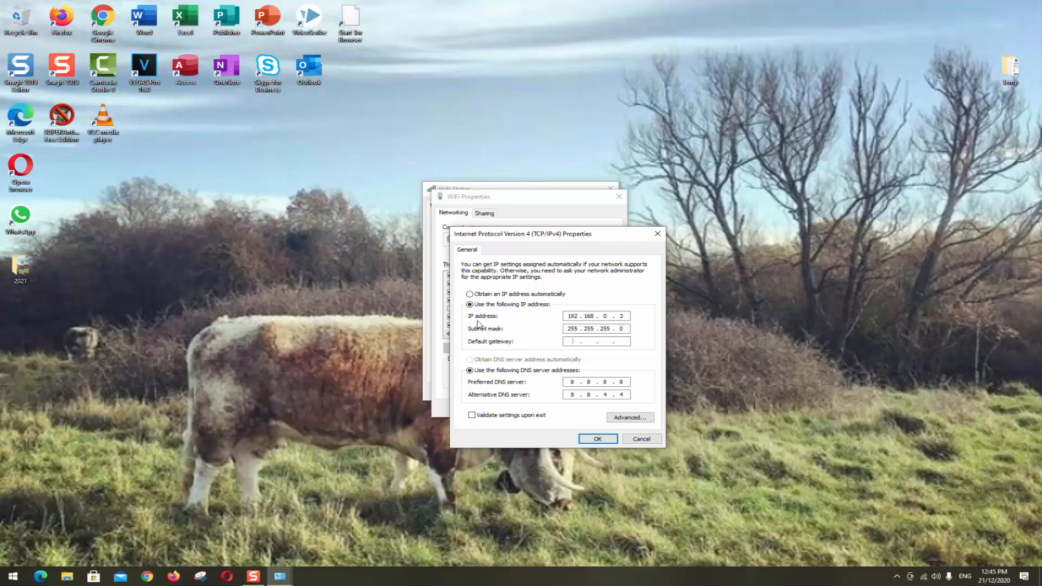
Enter default gateway 192.168.0.1, leaving 'Validate settings upon exit' unchecked.
{"action": "left_click", "coordinate": [595, 341]}
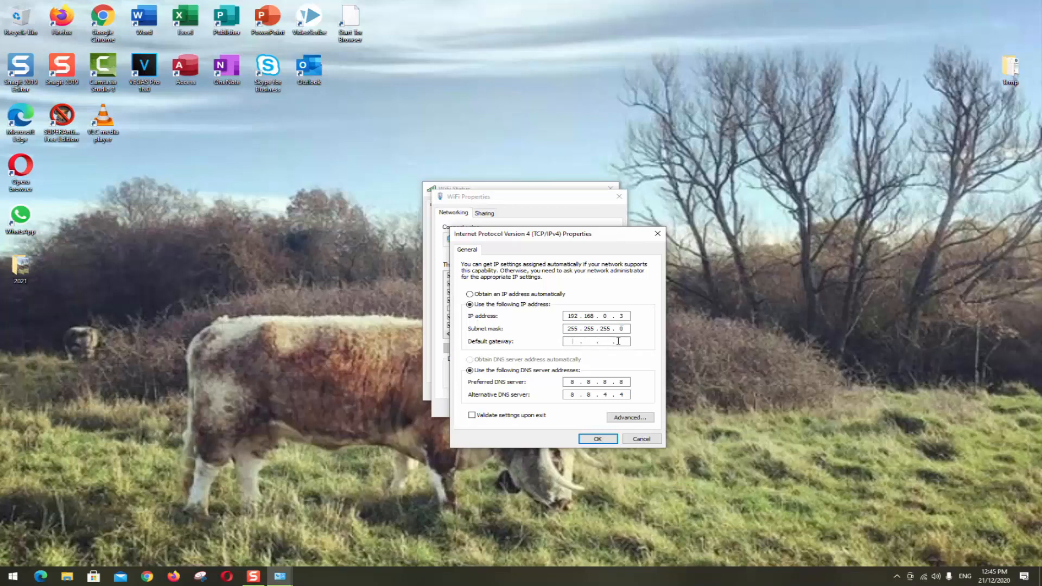
{"action": "type", "text": "192"}
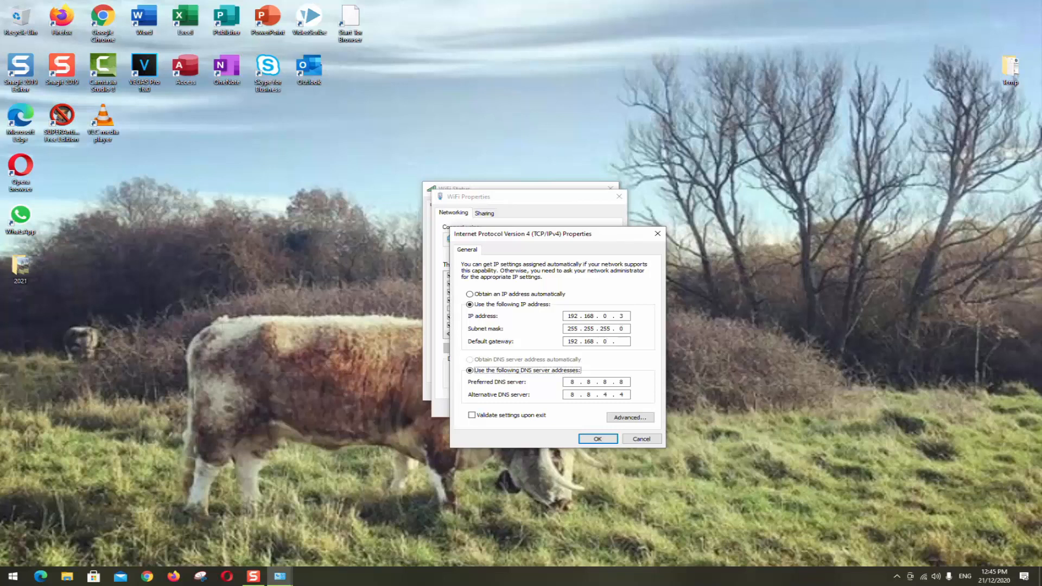
{"action": "left_click", "coordinate": [621, 341]}
{"action": "type", "text": " 1"}
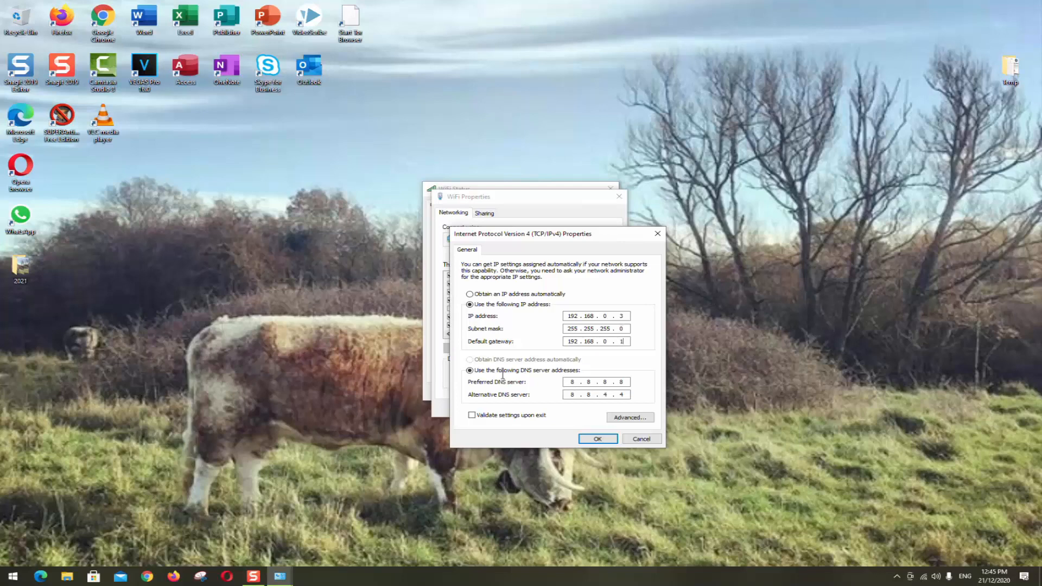
{"action": "left_click", "coordinate": [472, 414]}
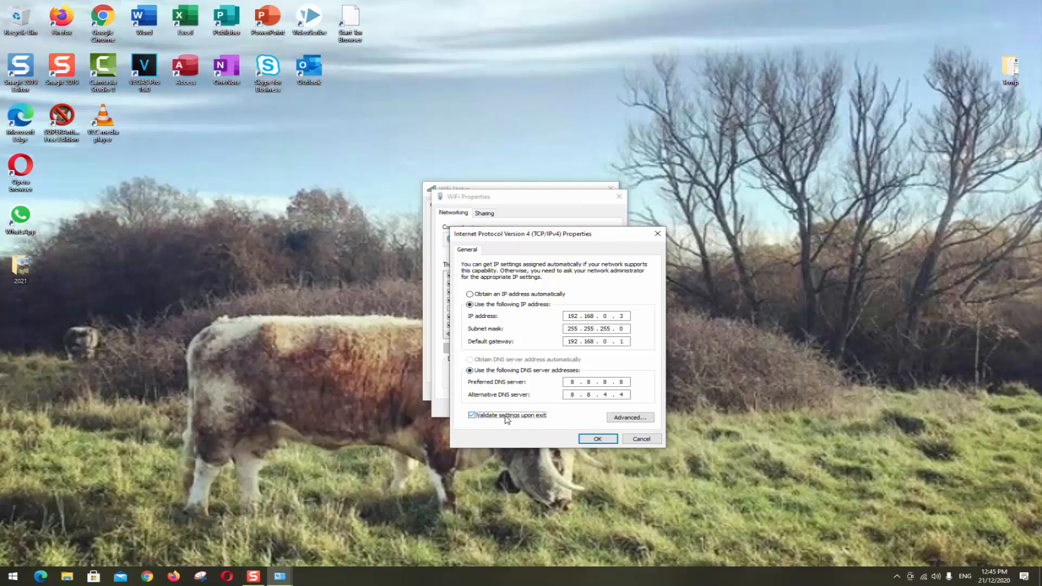
{"action": "mouse_move", "coordinate": [488, 394]}
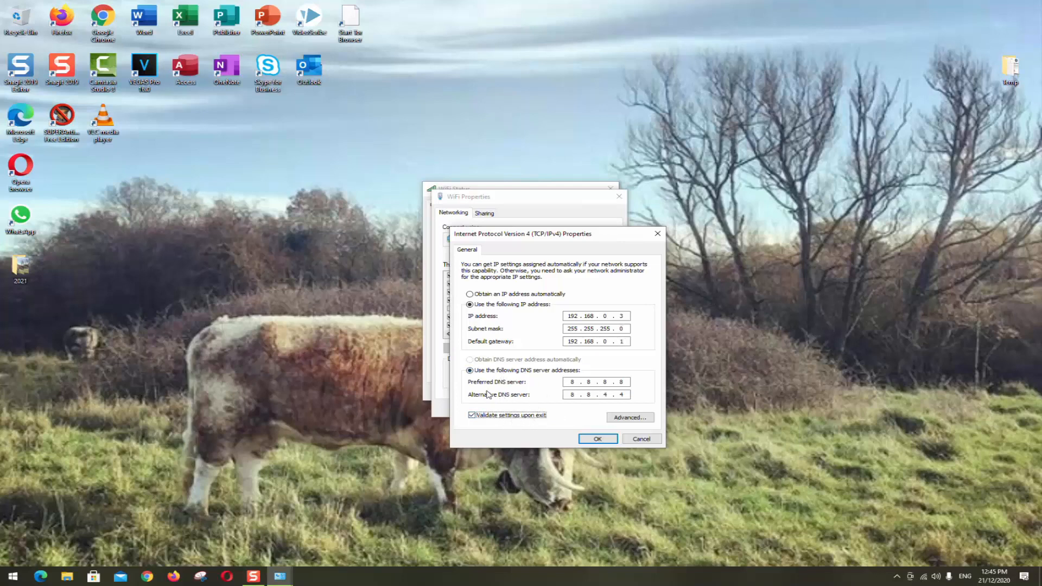
{"action": "mouse_move", "coordinate": [545, 378]}
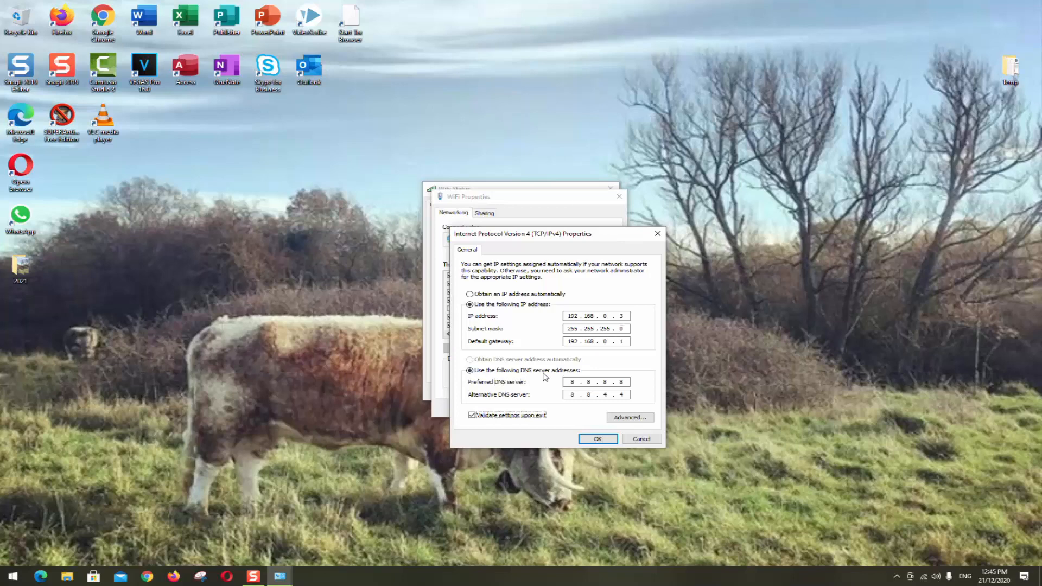
{"action": "mouse_move", "coordinate": [506, 397]}
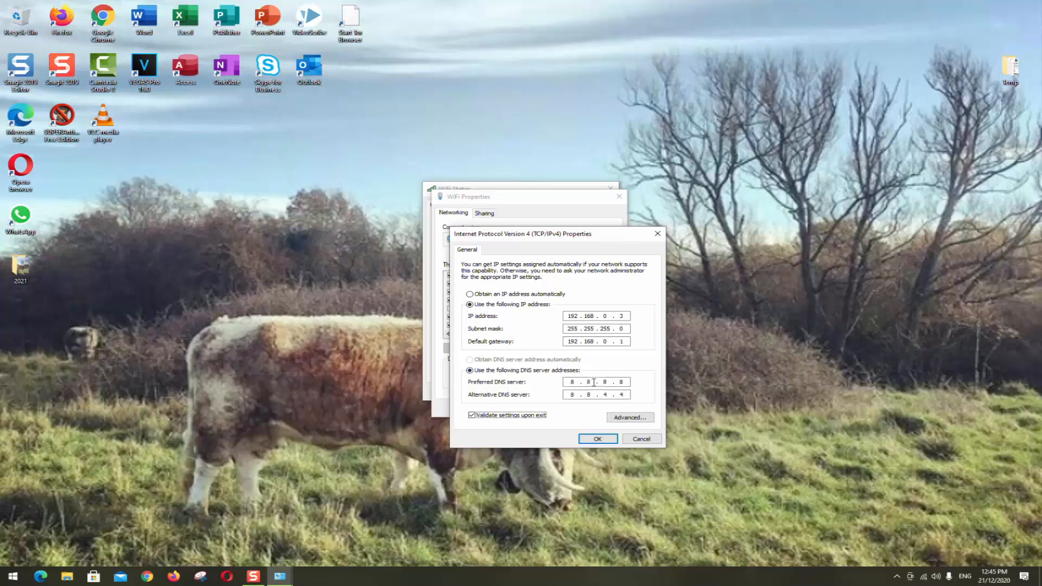
{"action": "mouse_move", "coordinate": [661, 455]}
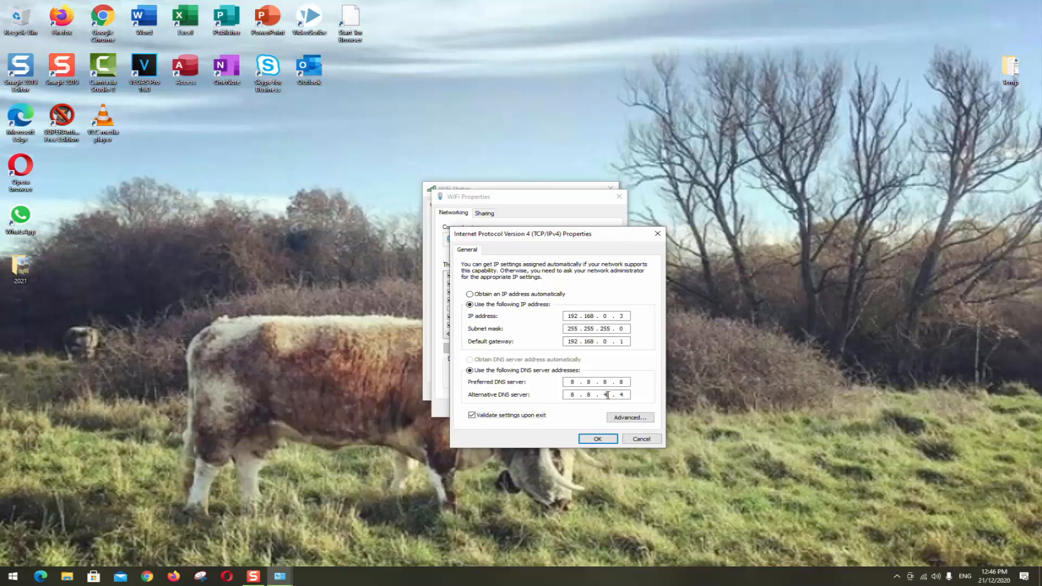
{"action": "left_click", "coordinate": [472, 415]}
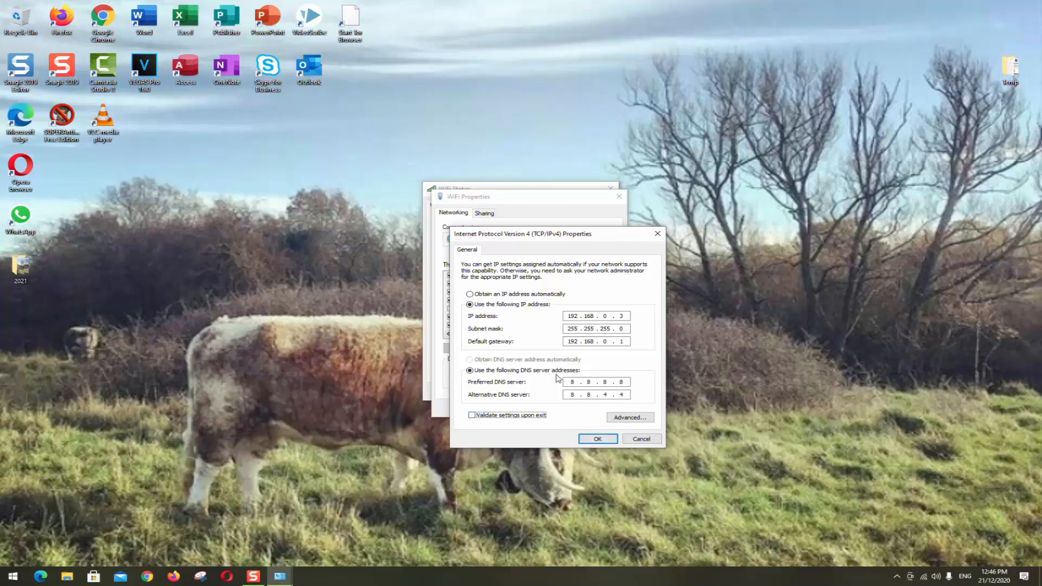
Confirm the static IPv4 settings with OK, returning to WiFi Status.
{"action": "left_click", "coordinate": [597, 439]}
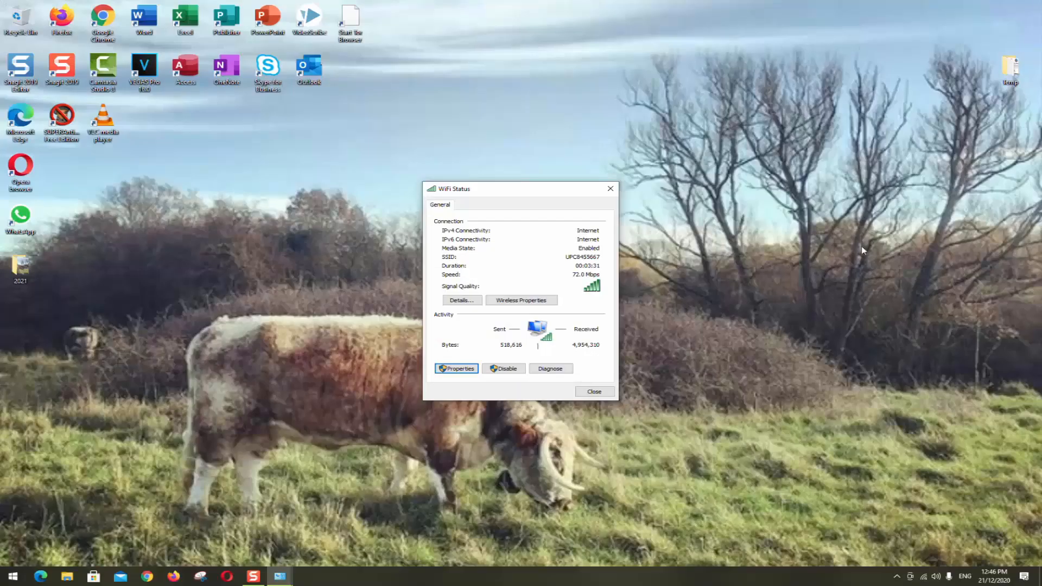
{"action": "mouse_move", "coordinate": [651, 313]}
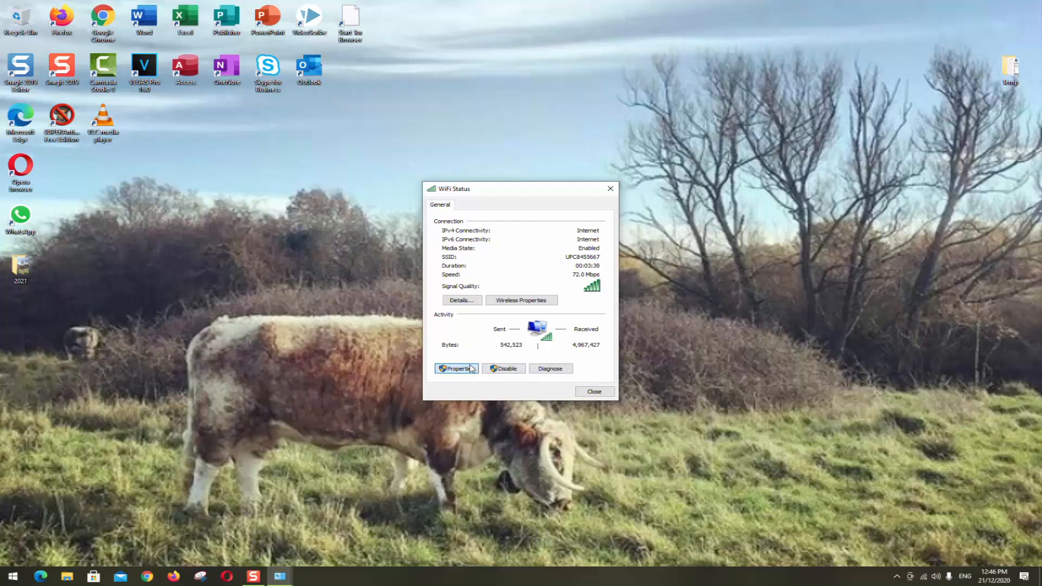
Reopen WiFi Properties and highlight Internet Protocol Version 6 (TCP/IPv6).
{"action": "left_click", "coordinate": [456, 368]}
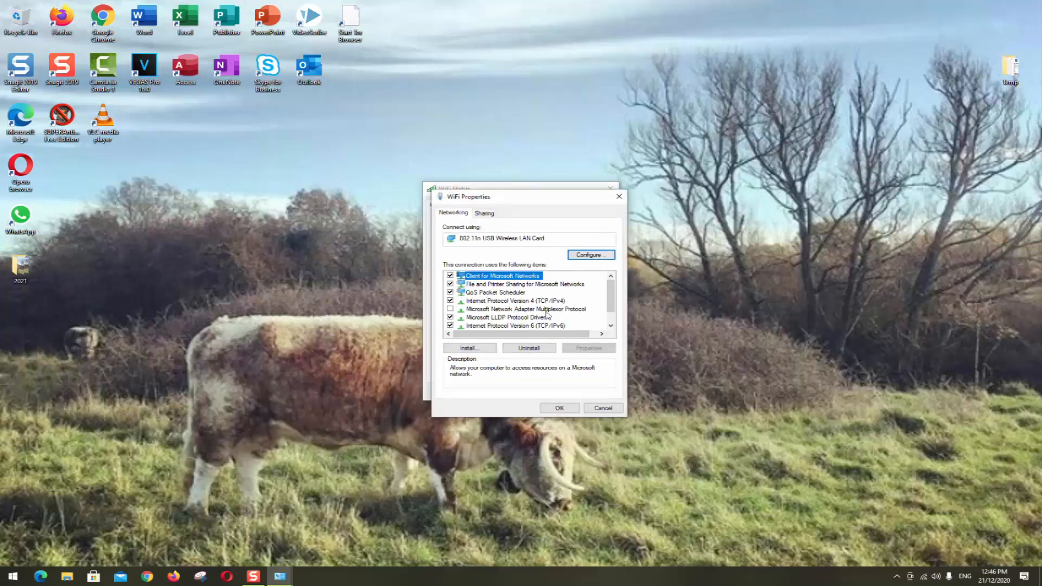
{"action": "left_click", "coordinate": [515, 326]}
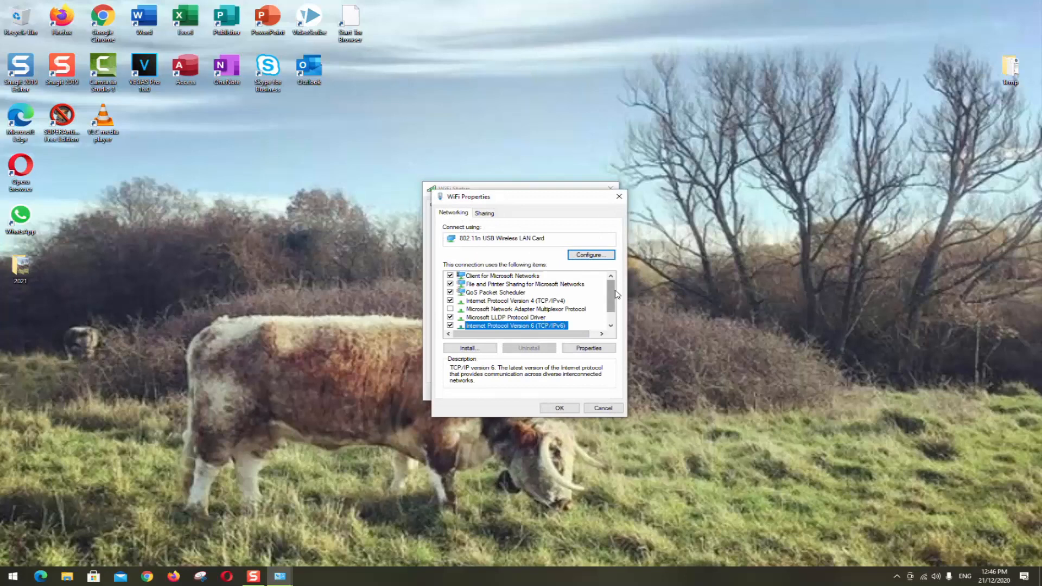
{"action": "scroll", "scroll_direction": "down", "scroll_amount": 3}
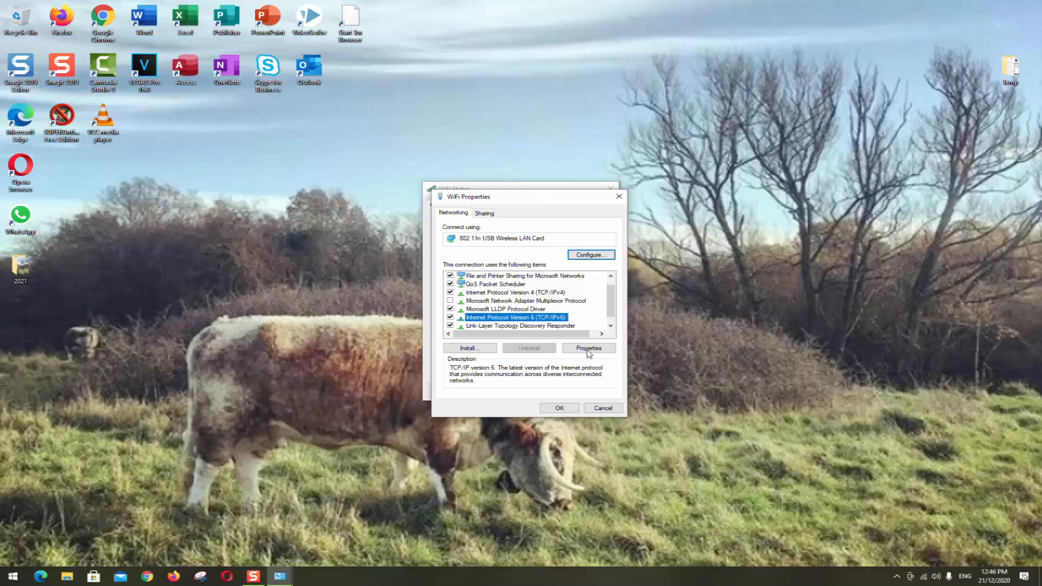
Open IPv6 properties, accept automatic address and DNS, and close WiFi Properties.
{"action": "left_click", "coordinate": [588, 348]}
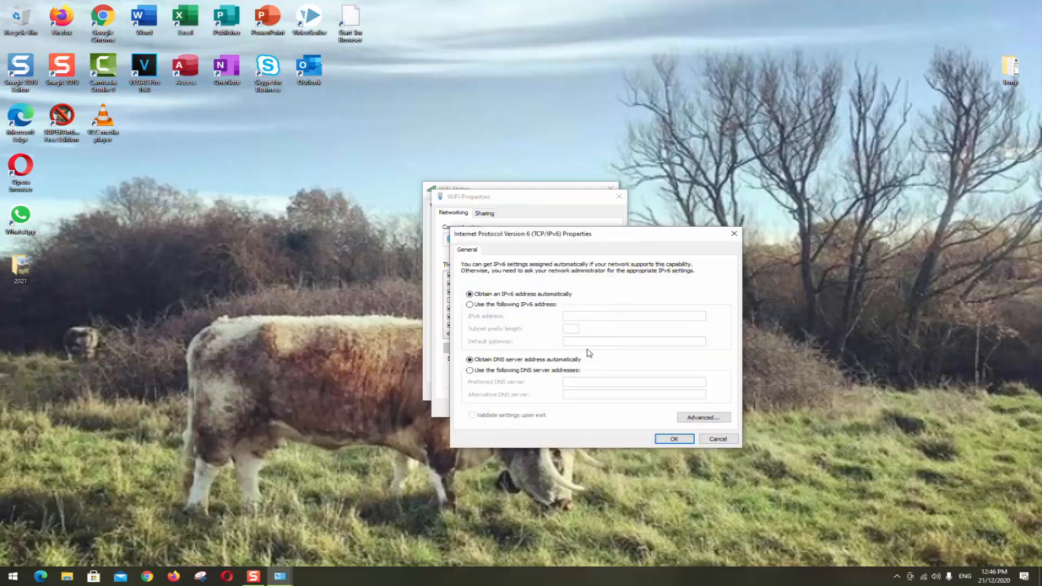
{"action": "mouse_move", "coordinate": [495, 302]}
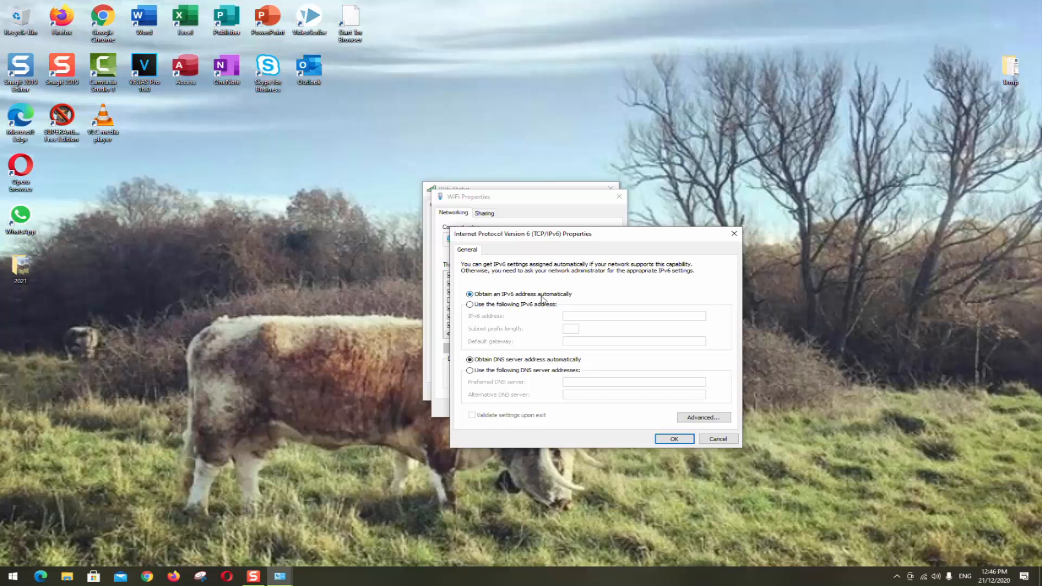
{"action": "mouse_move", "coordinate": [506, 370]}
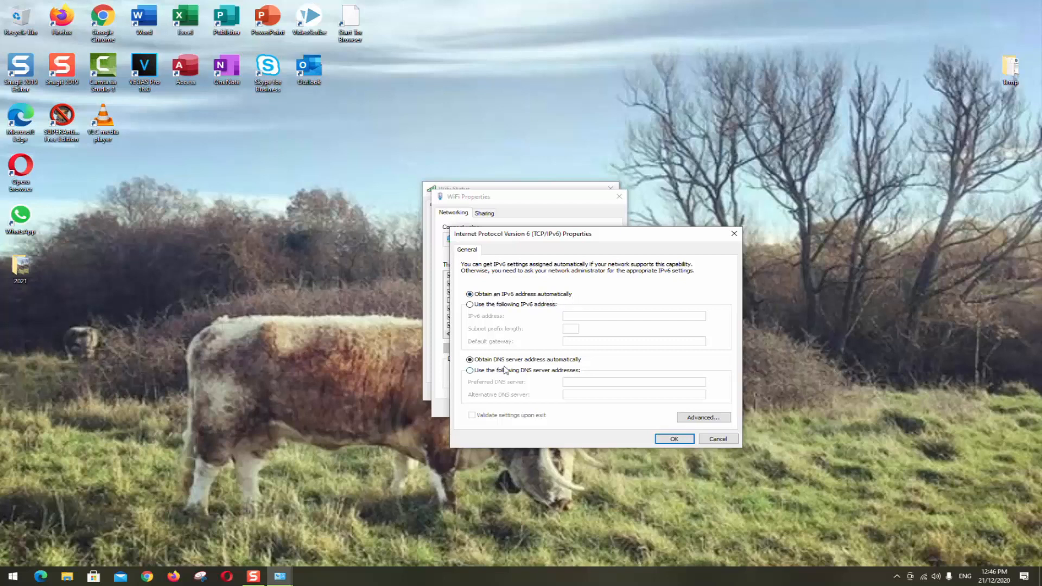
{"action": "mouse_move", "coordinate": [580, 364]}
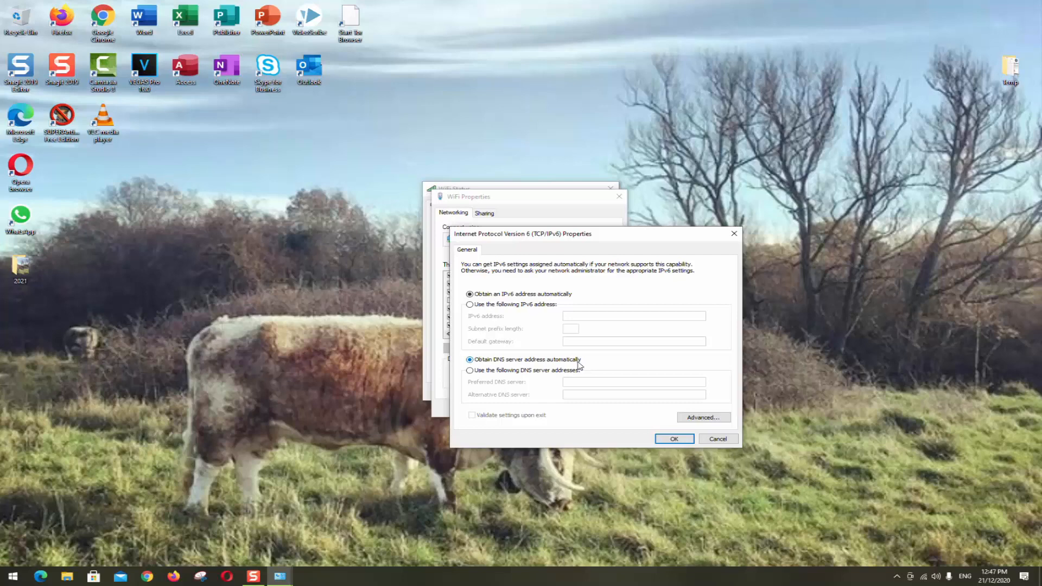
{"action": "mouse_move", "coordinate": [536, 359]}
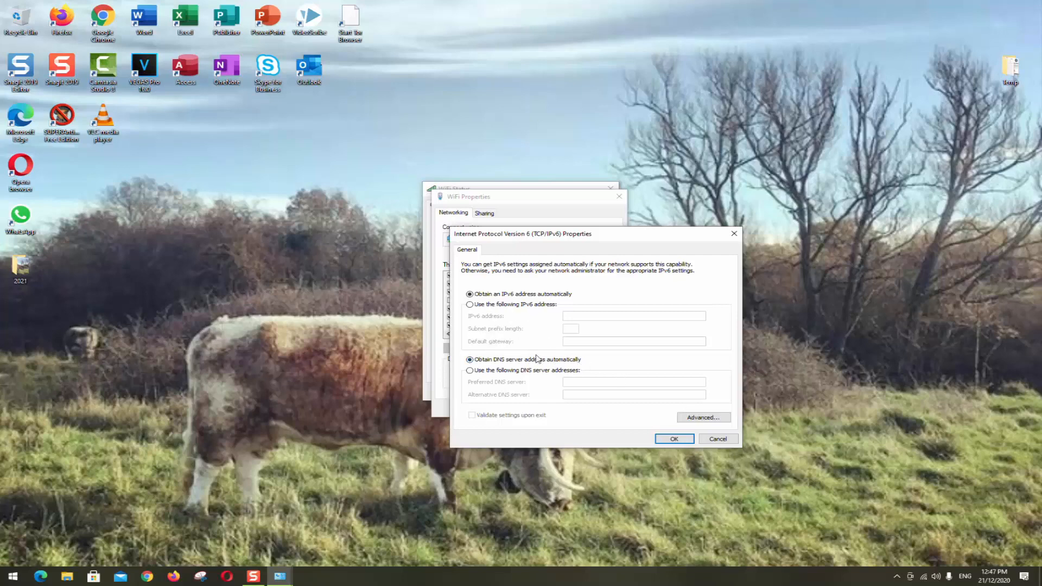
{"action": "left_click", "coordinate": [674, 439]}
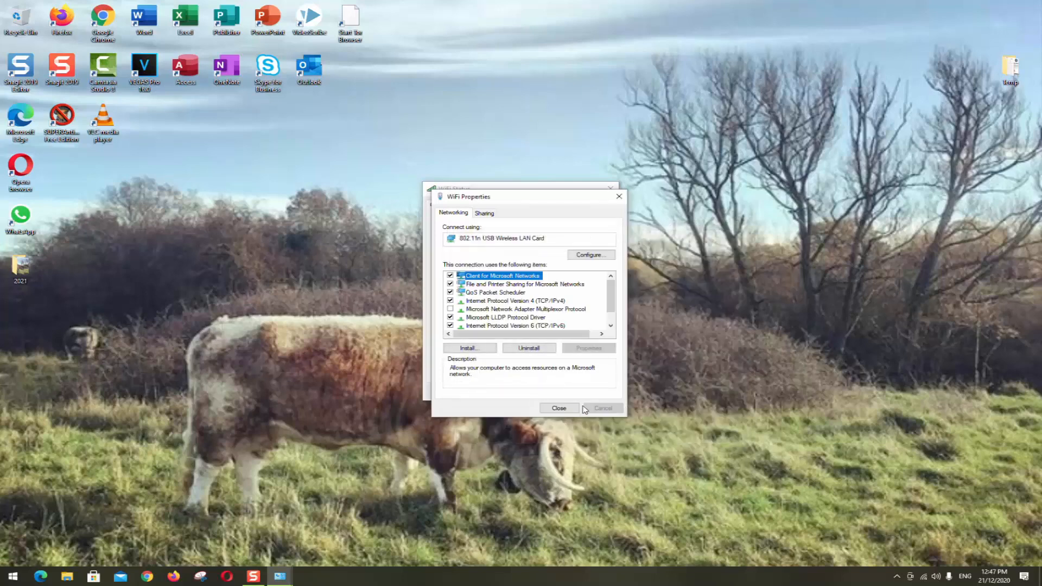
{"action": "left_click", "coordinate": [559, 408]}
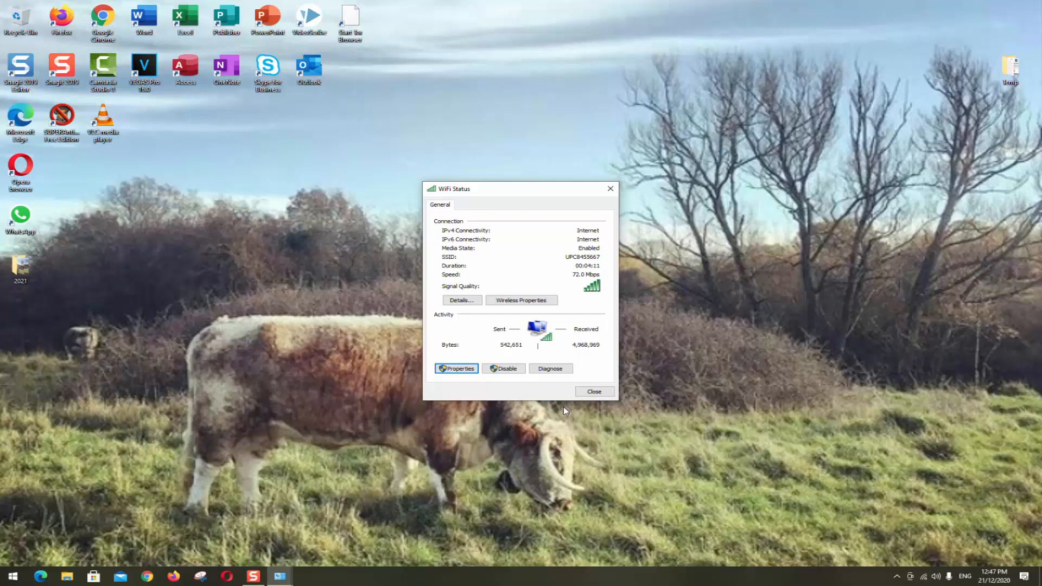
{"action": "mouse_move", "coordinate": [573, 389]}
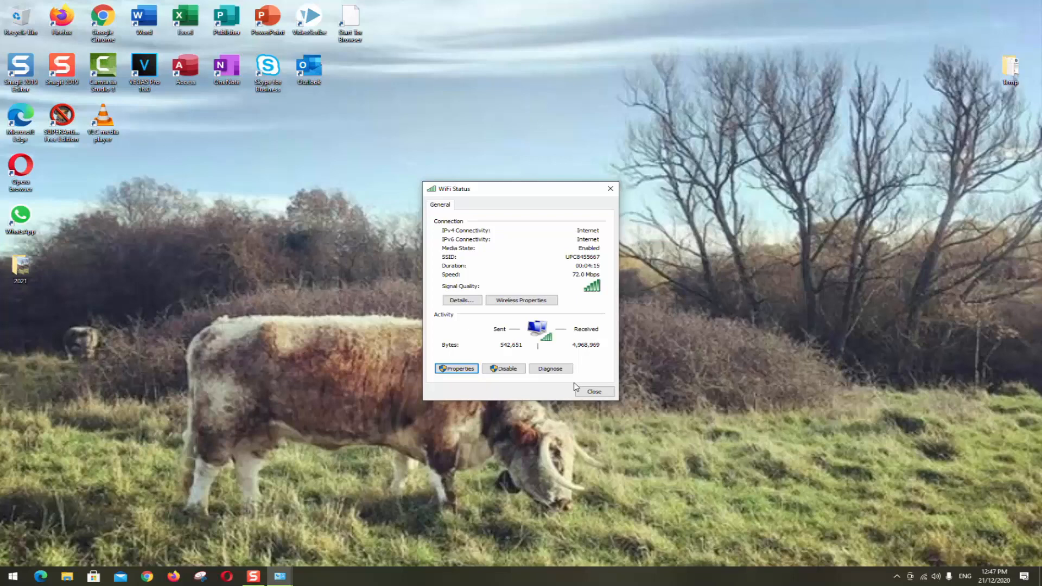
Close WiFi Status and open UPC8455667 Properties from the network tray flyout.
{"action": "left_click", "coordinate": [593, 391]}
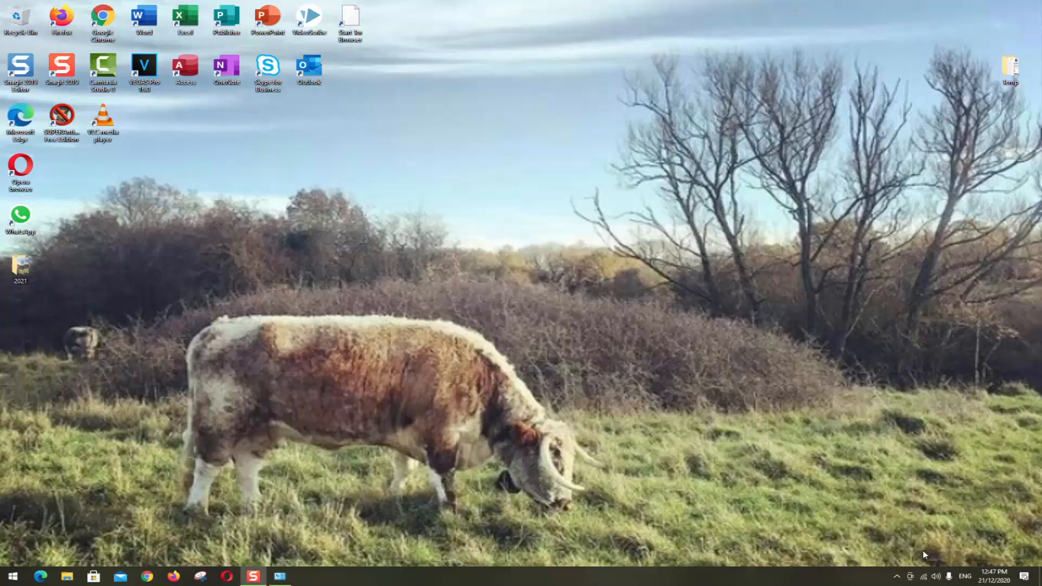
{"action": "left_click", "coordinate": [897, 577]}
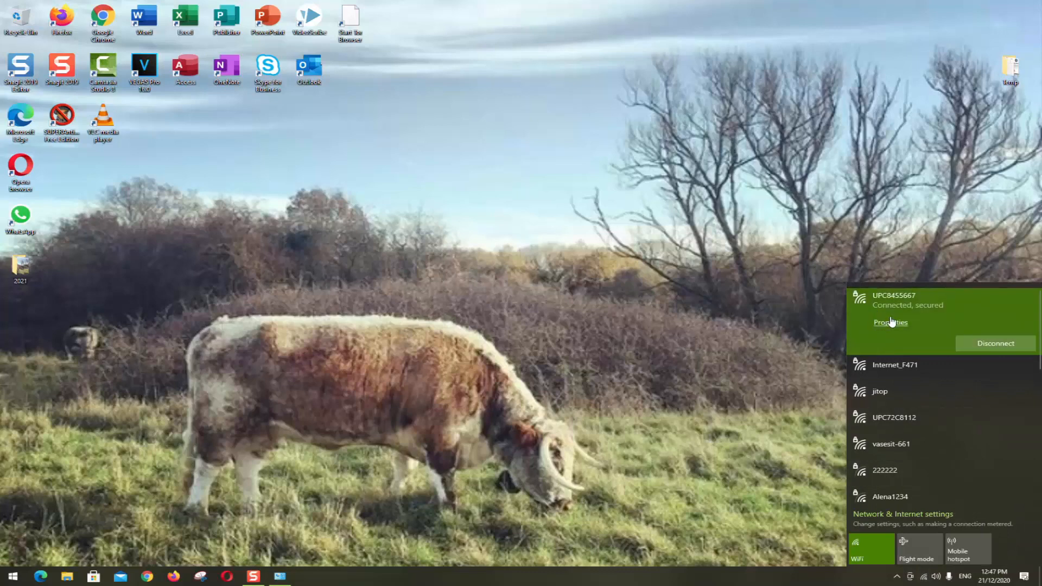
{"action": "right_click", "coordinate": [907, 313]}
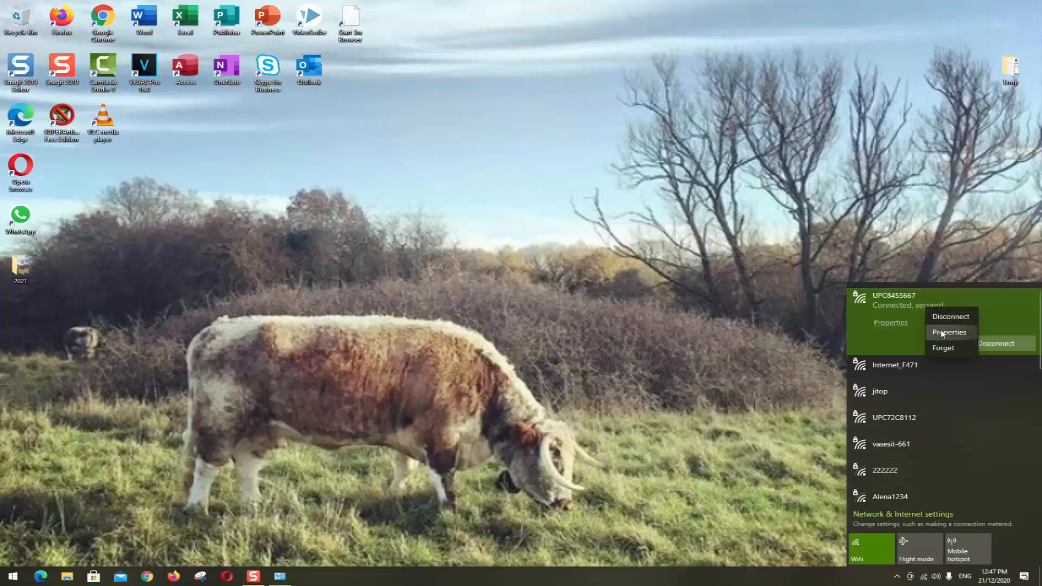
{"action": "left_click", "coordinate": [948, 332]}
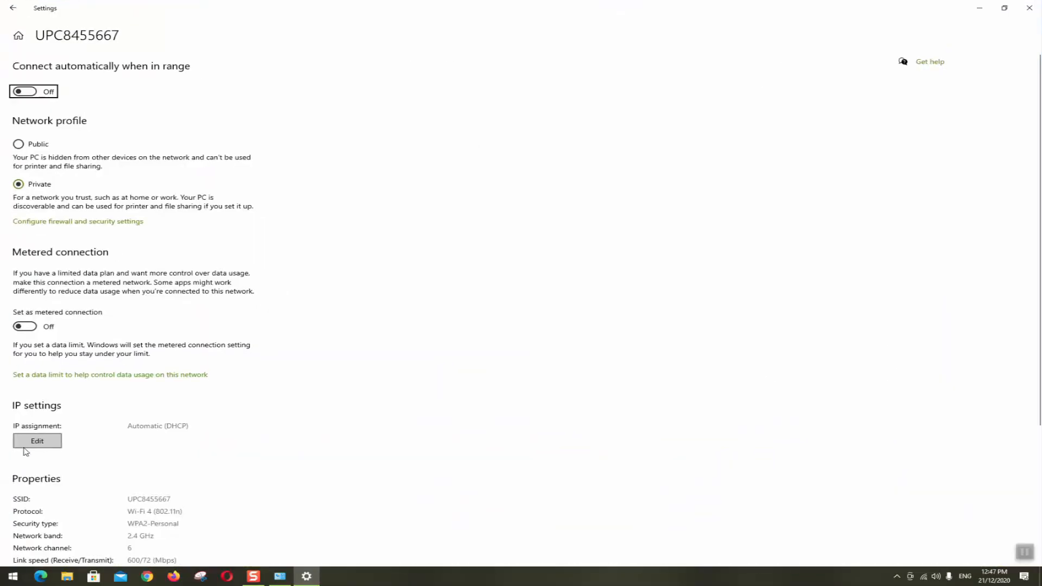
{"action": "mouse_move", "coordinate": [29, 432]}
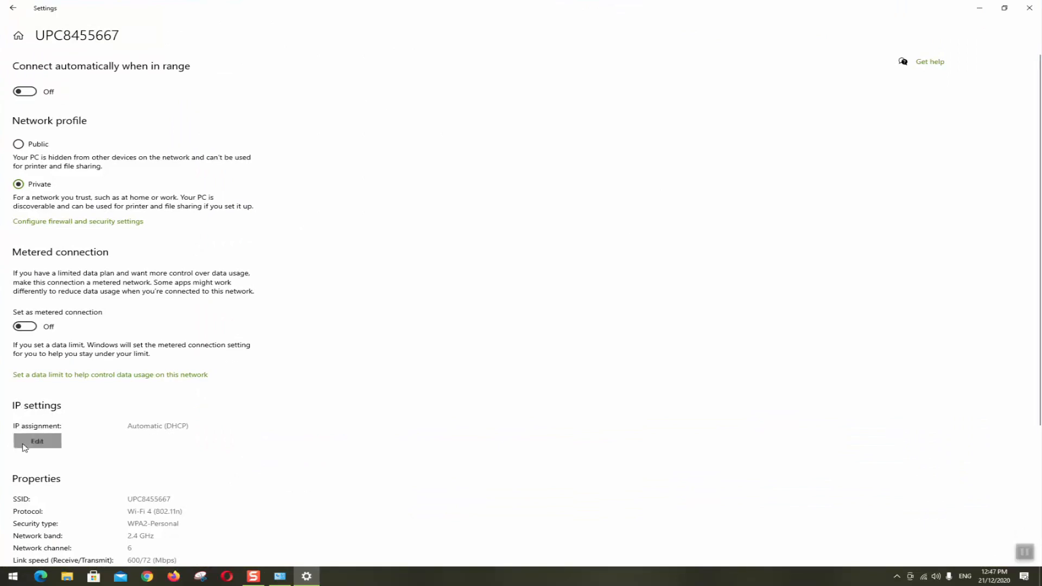
Edit UPC8455667 IP assignment, keep Automatic (DHCP), and save.
{"action": "left_click", "coordinate": [37, 440]}
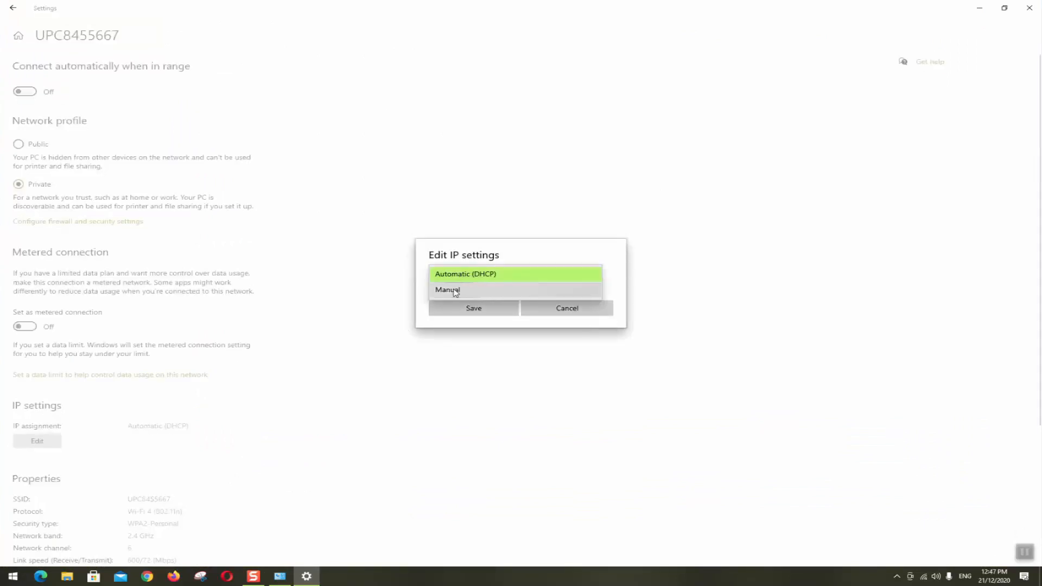
{"action": "left_click", "coordinate": [567, 308]}
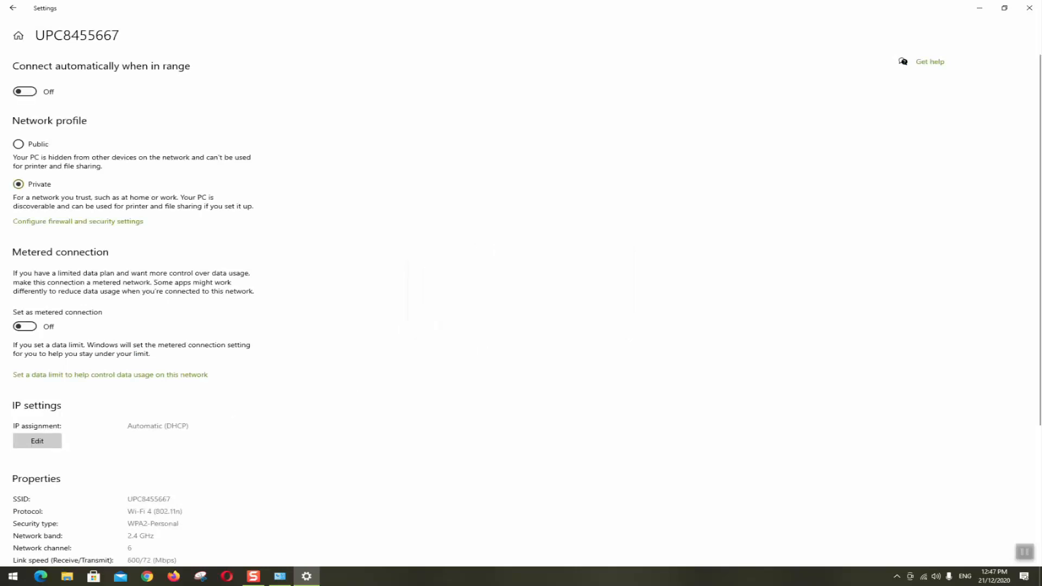
{"action": "double_click", "coordinate": [145, 426]}
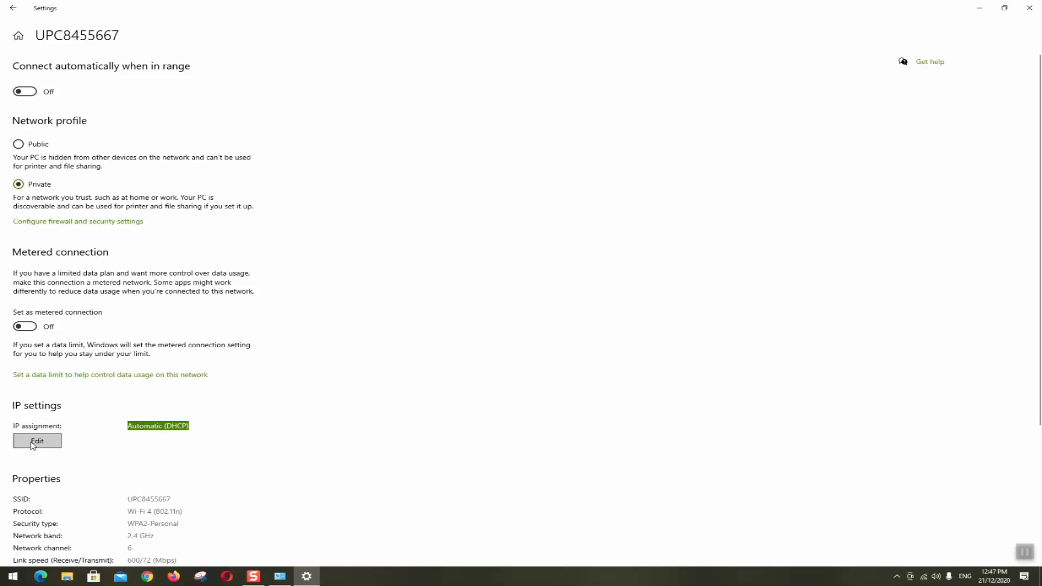
{"action": "left_click", "coordinate": [37, 441]}
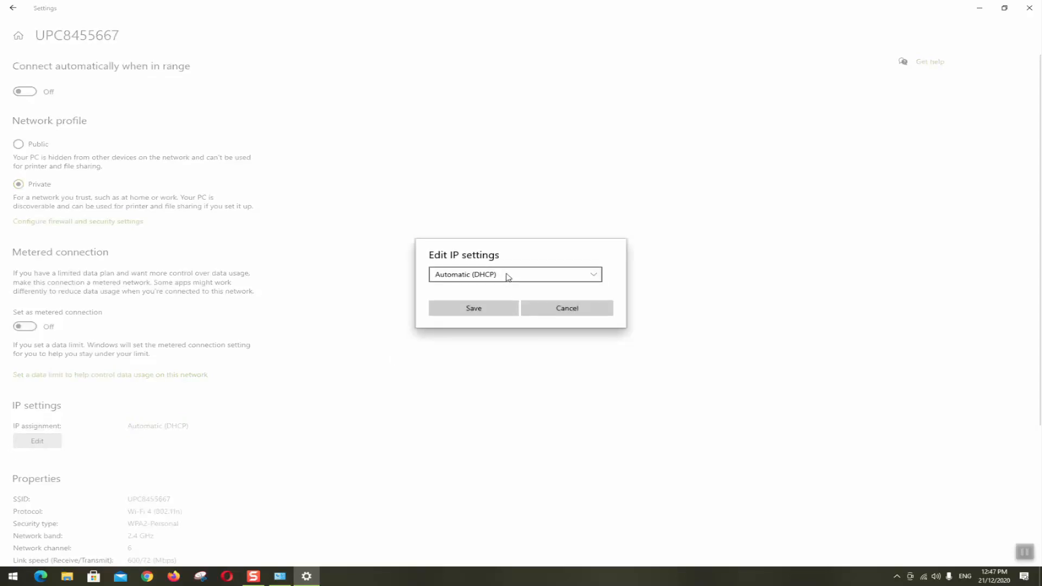
{"action": "mouse_move", "coordinate": [473, 308]}
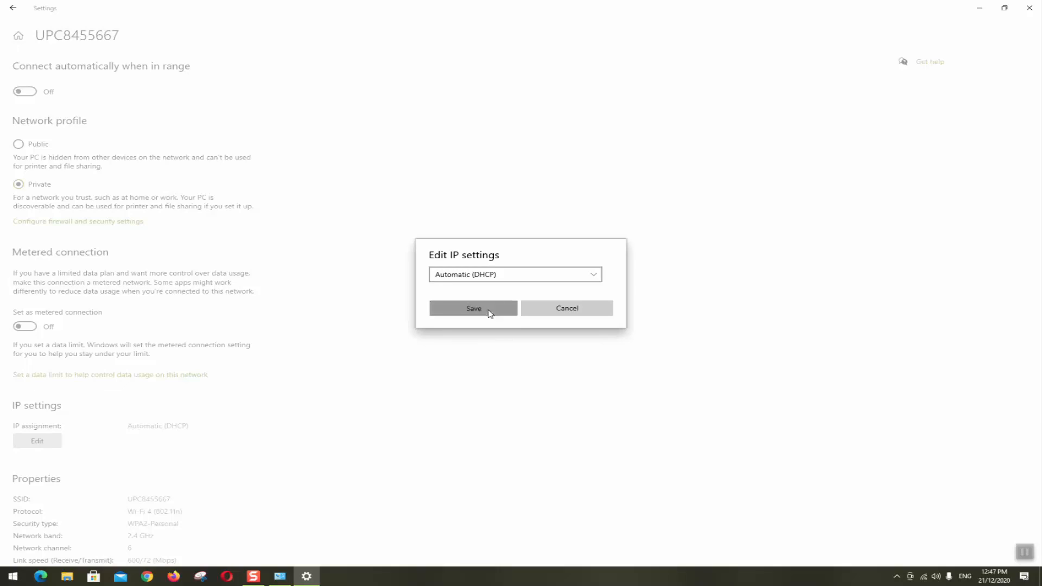
{"action": "left_click", "coordinate": [473, 308]}
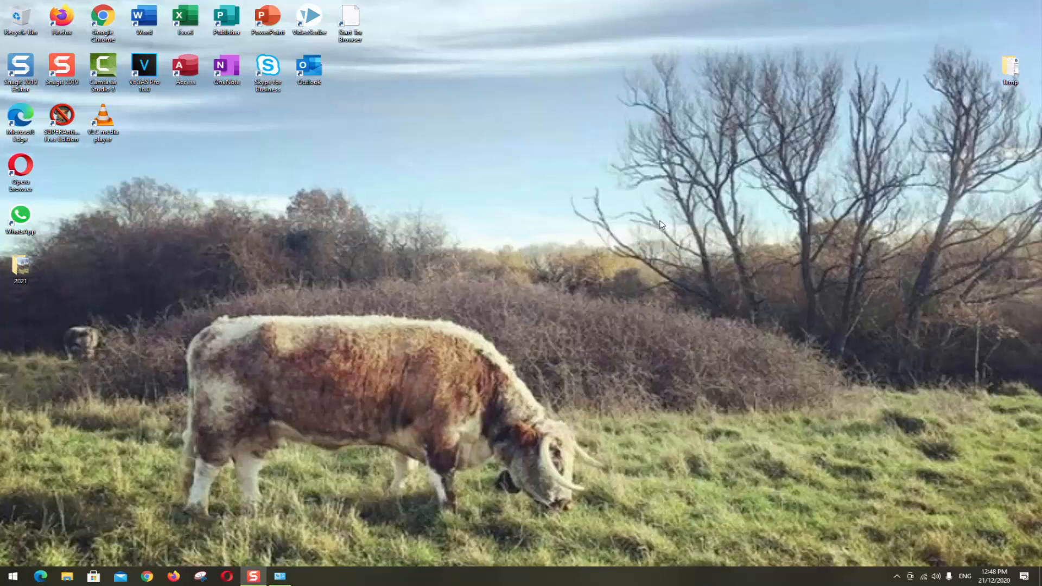
{"action": "mouse_move", "coordinate": [587, 205]}
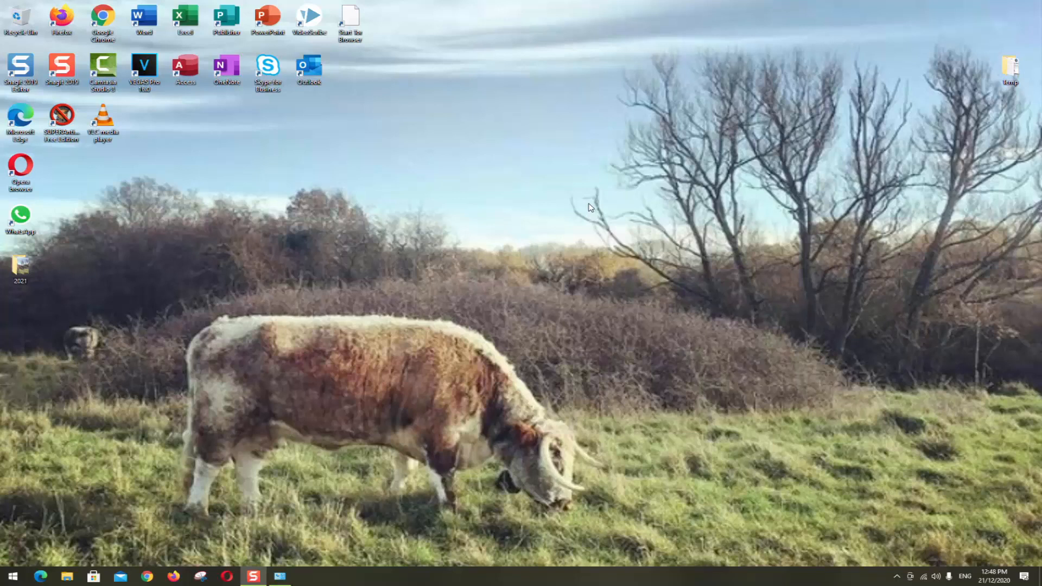
{"action": "mouse_move", "coordinate": [591, 206]}
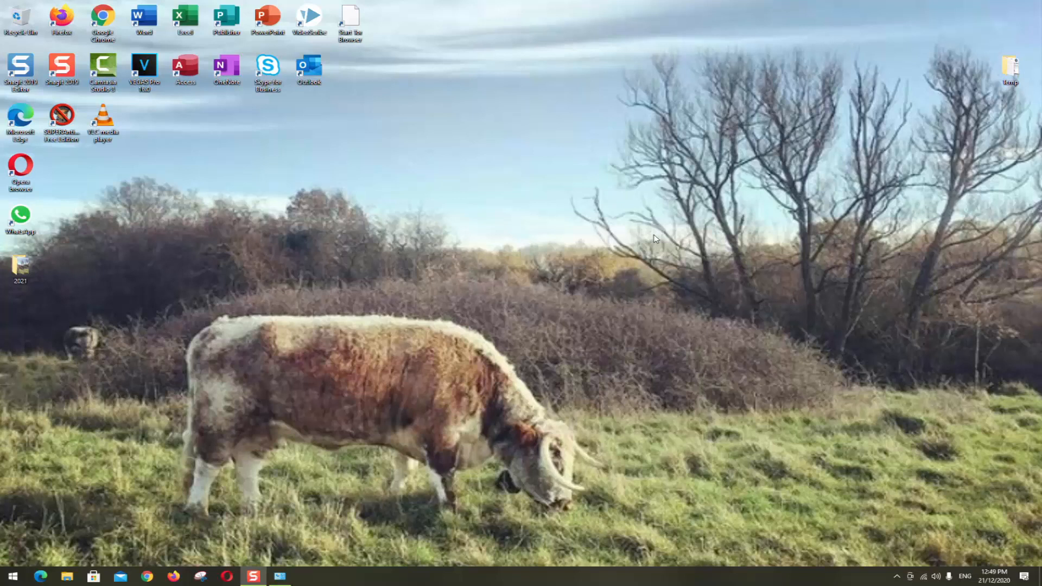
{"action": "mouse_move", "coordinate": [673, 205]}
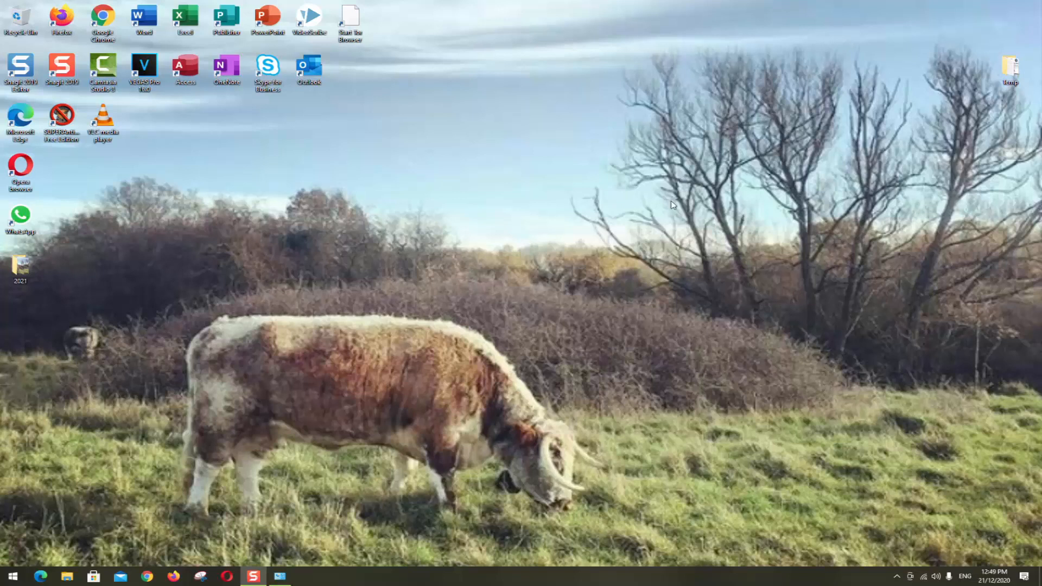